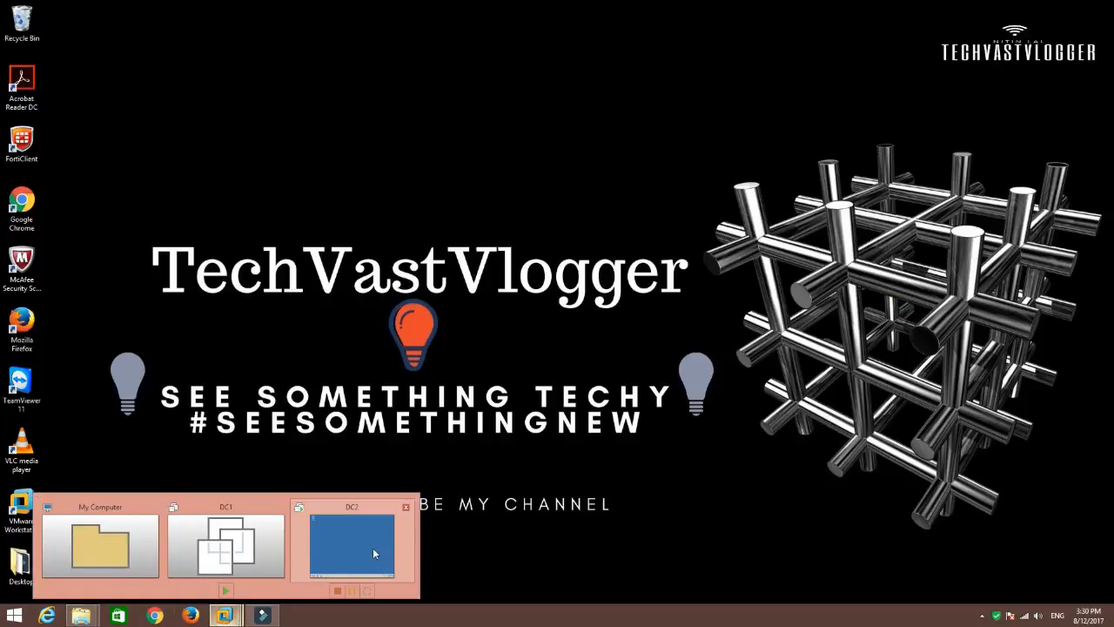
- Switch to the DC2 virtual machine via its taskbar thumbnail
click(354, 546)
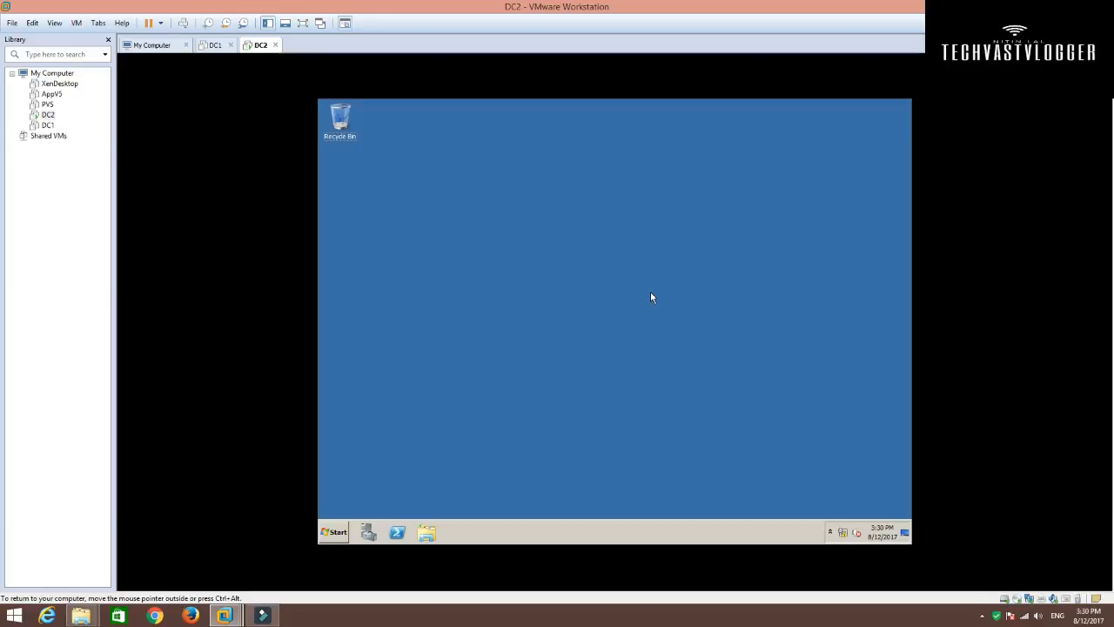
- In a Command Prompt on DC2, run ipconfig, then dcpromo to launch the AD DS wizard
click(334, 532)
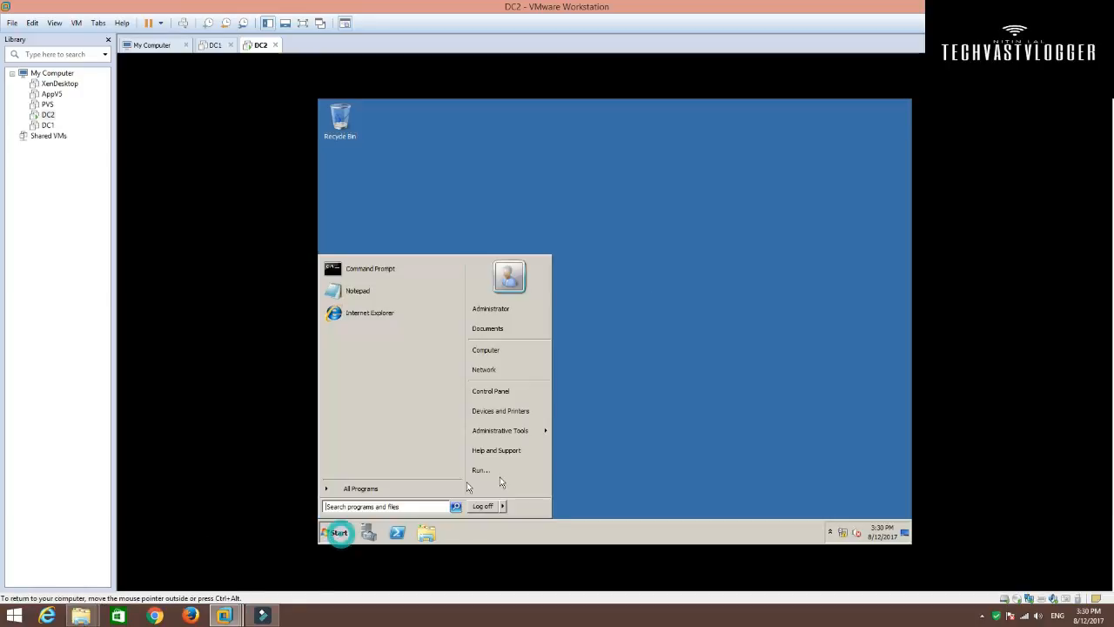
click(480, 470)
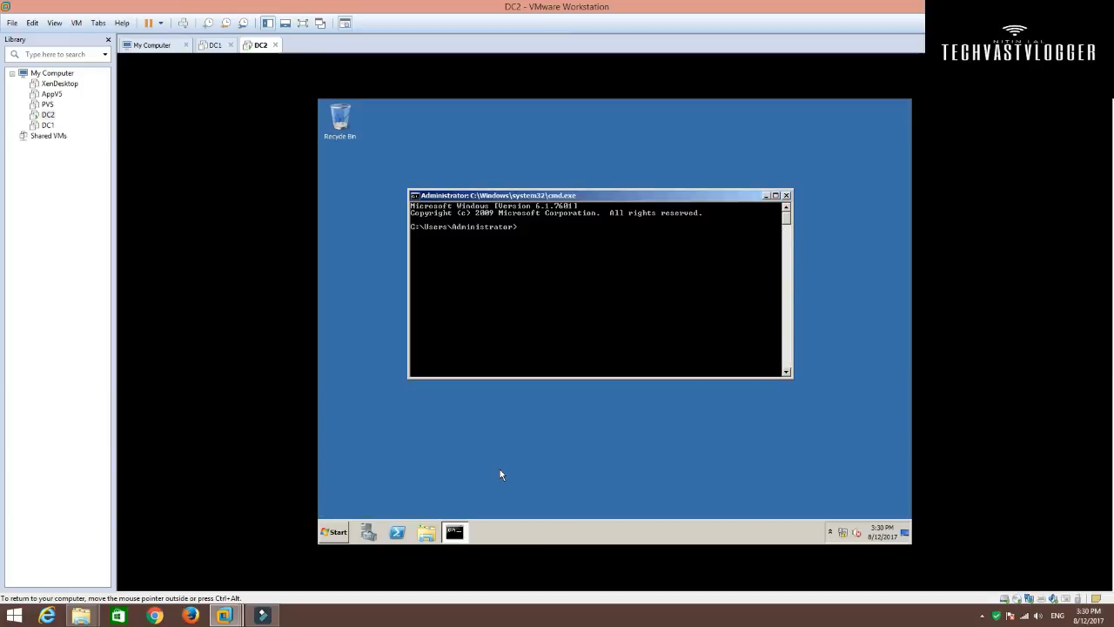
text(ipconfig)
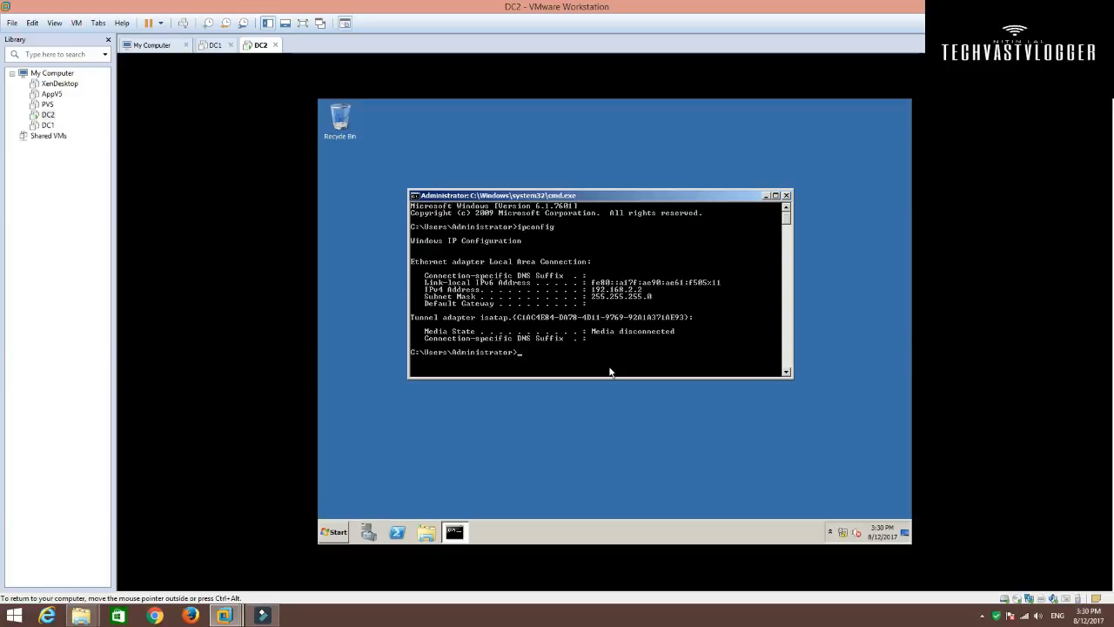
text(dcpromo)
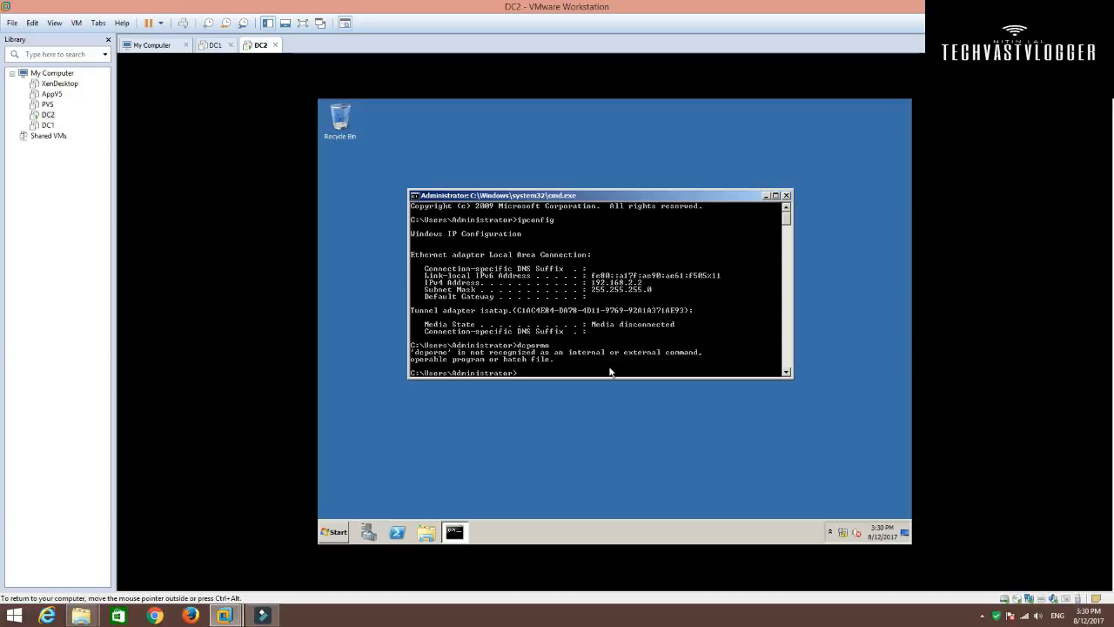
text(dcpr)
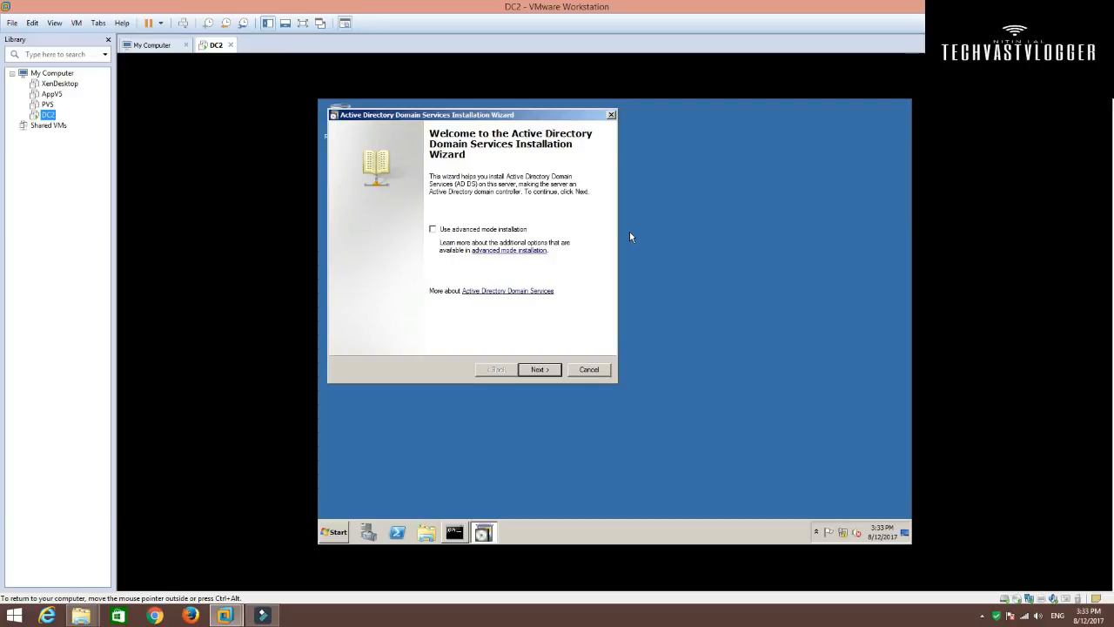
mouse_move(542, 369)
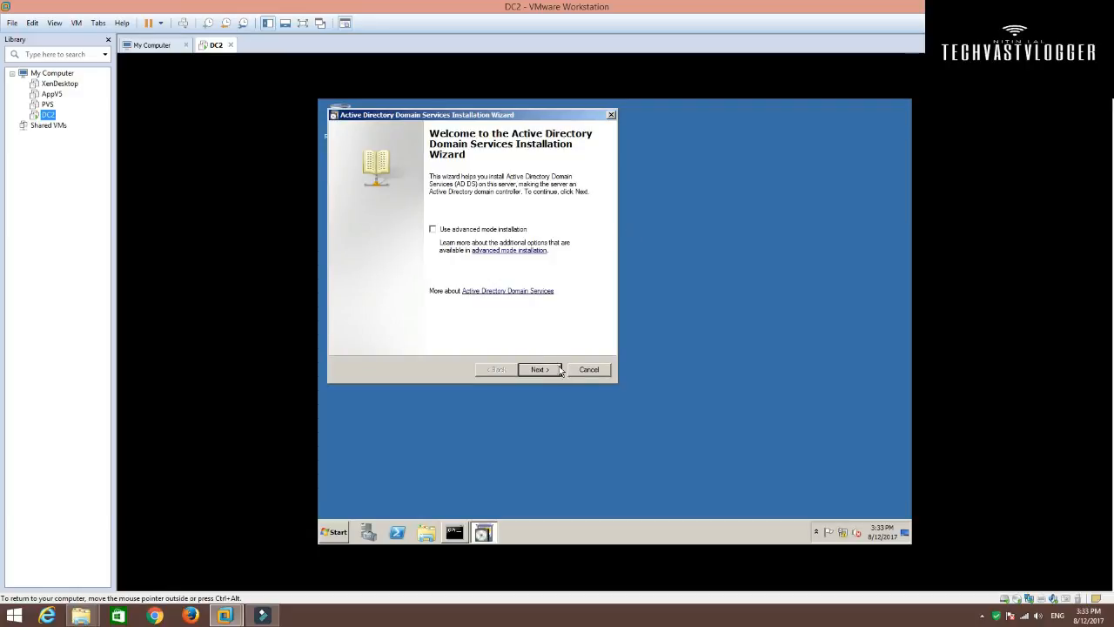
- Pass the welcome and compatibility pages and choose 'Create a new domain in a new forest'
click(539, 369)
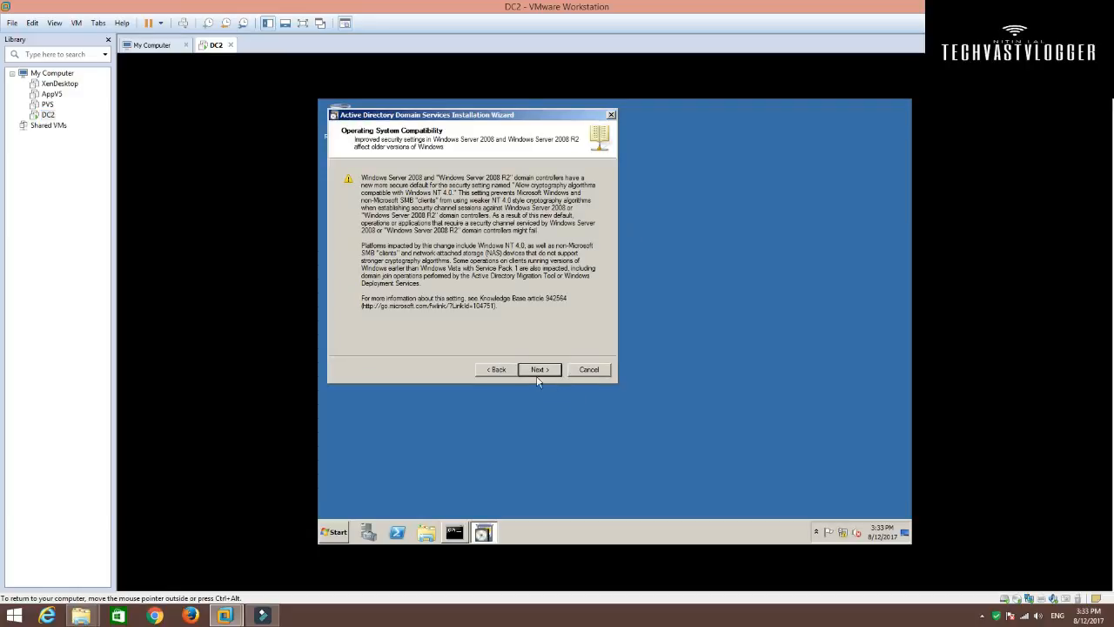
click(538, 369)
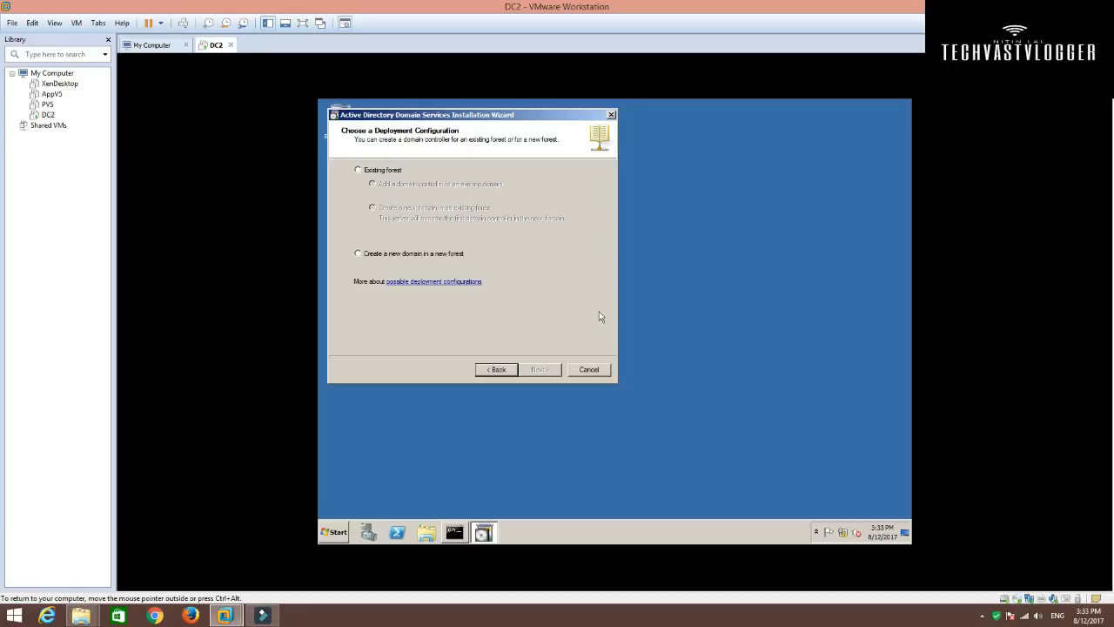
mouse_move(334, 275)
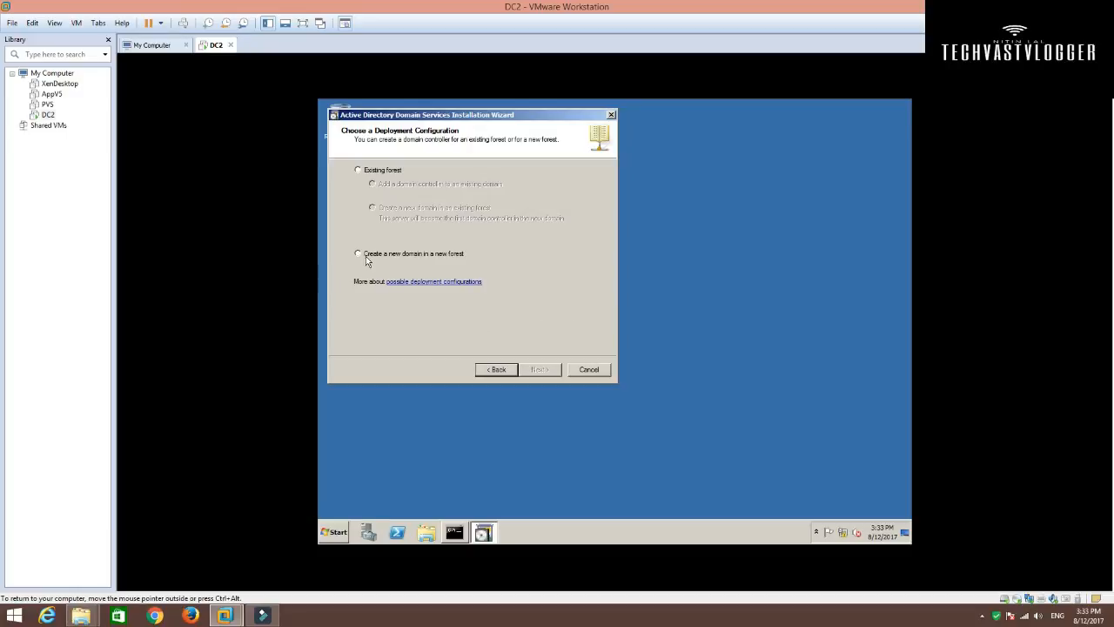
click(358, 253)
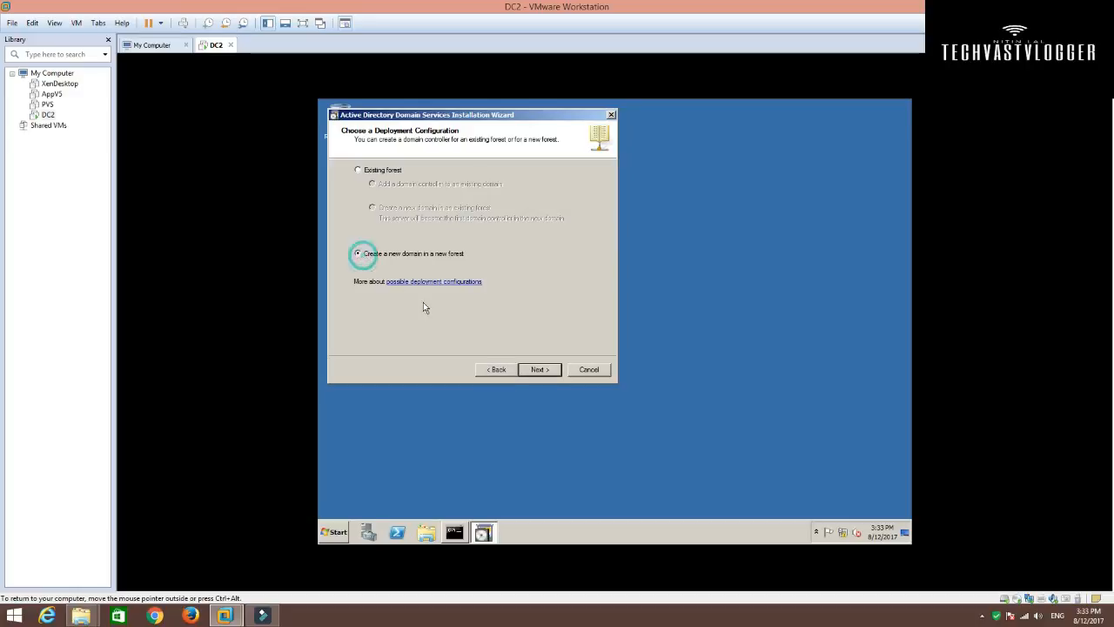
click(538, 369)
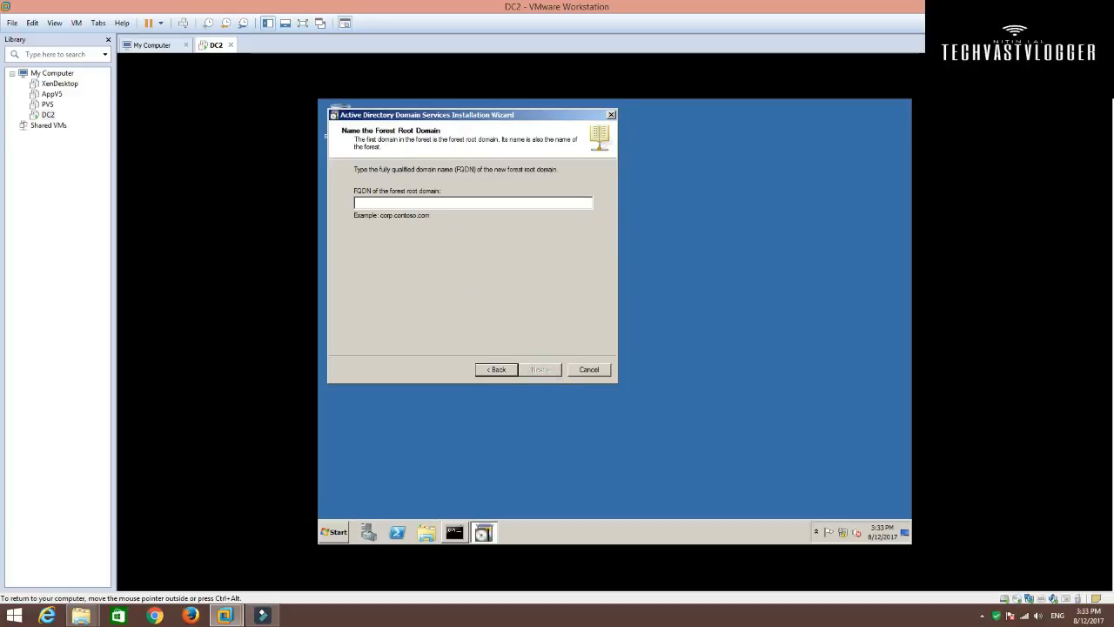
- Enter techvastvlogger.com as the forest root domain FQDN and continue after verification
text(techvast)
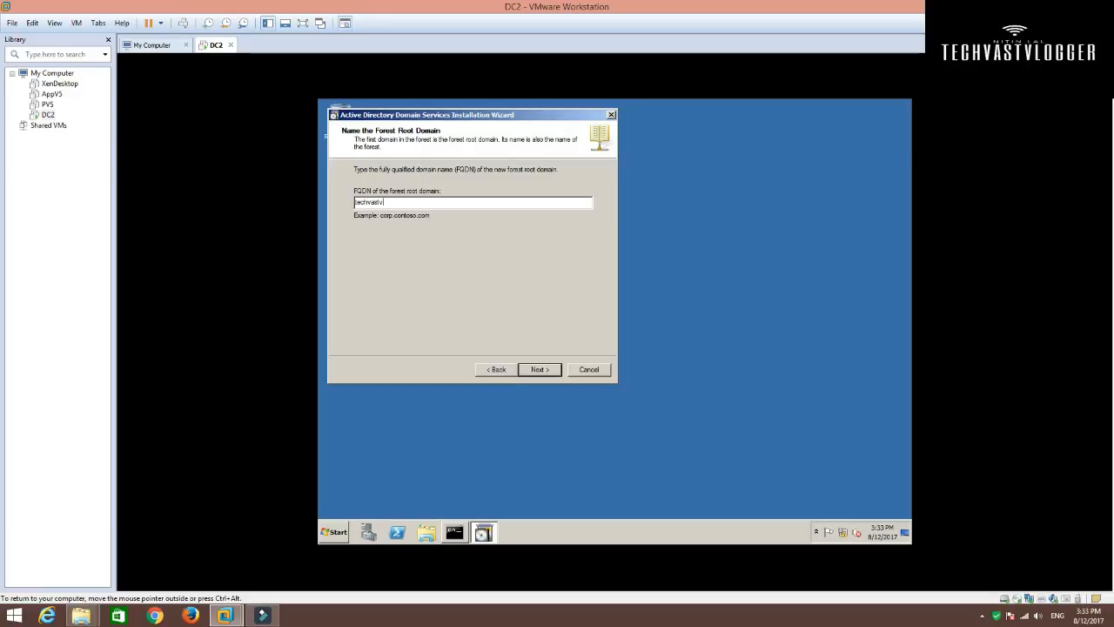
text(vlogger.com)
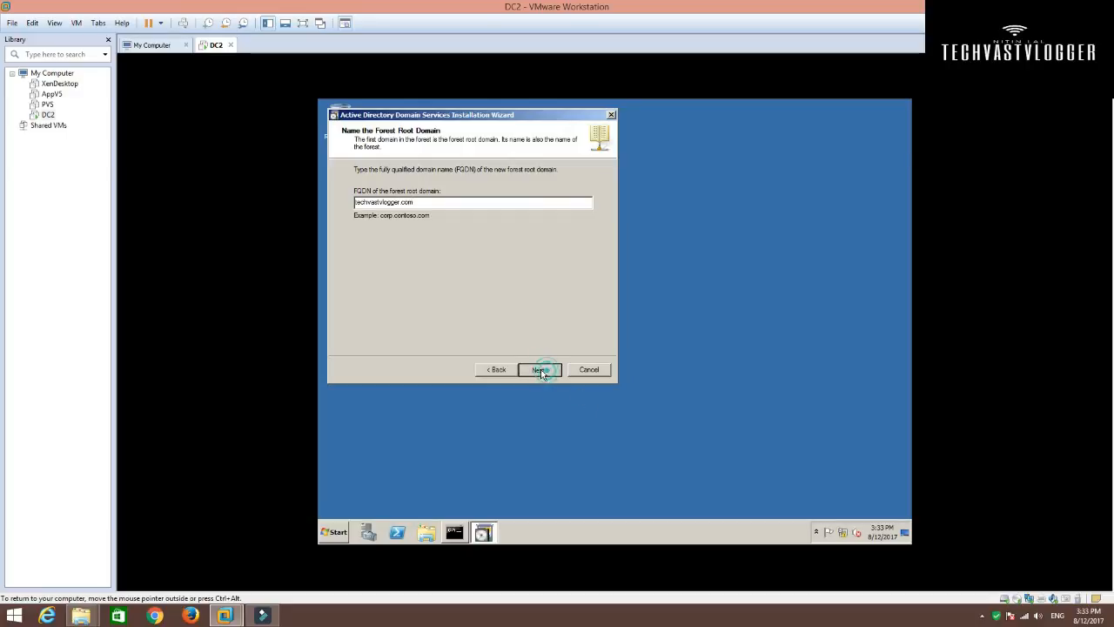
click(539, 369)
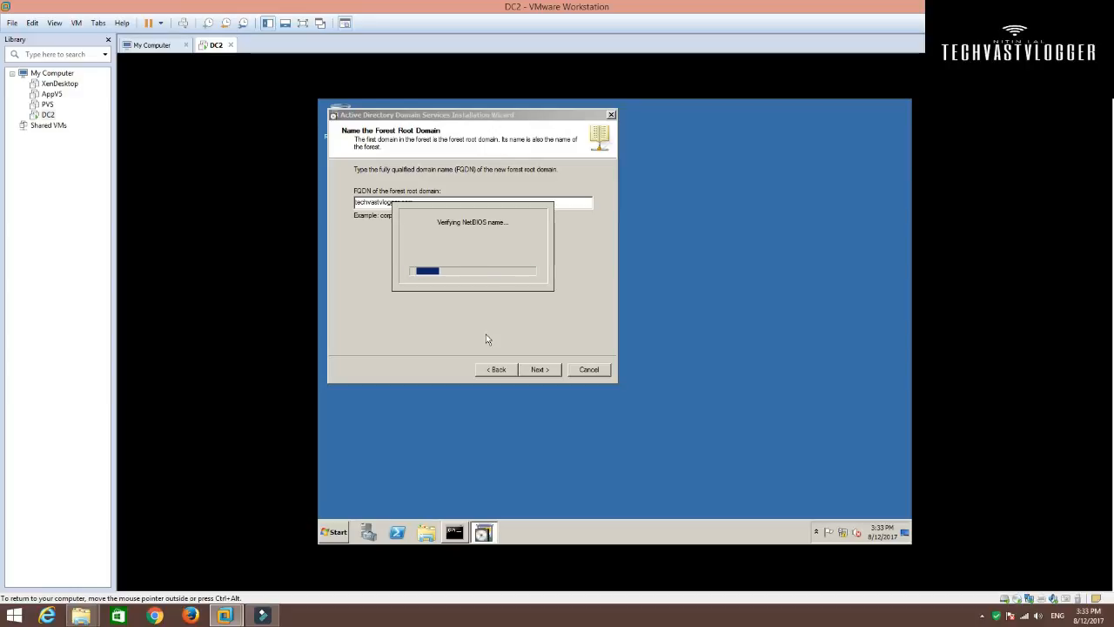
click(539, 369)
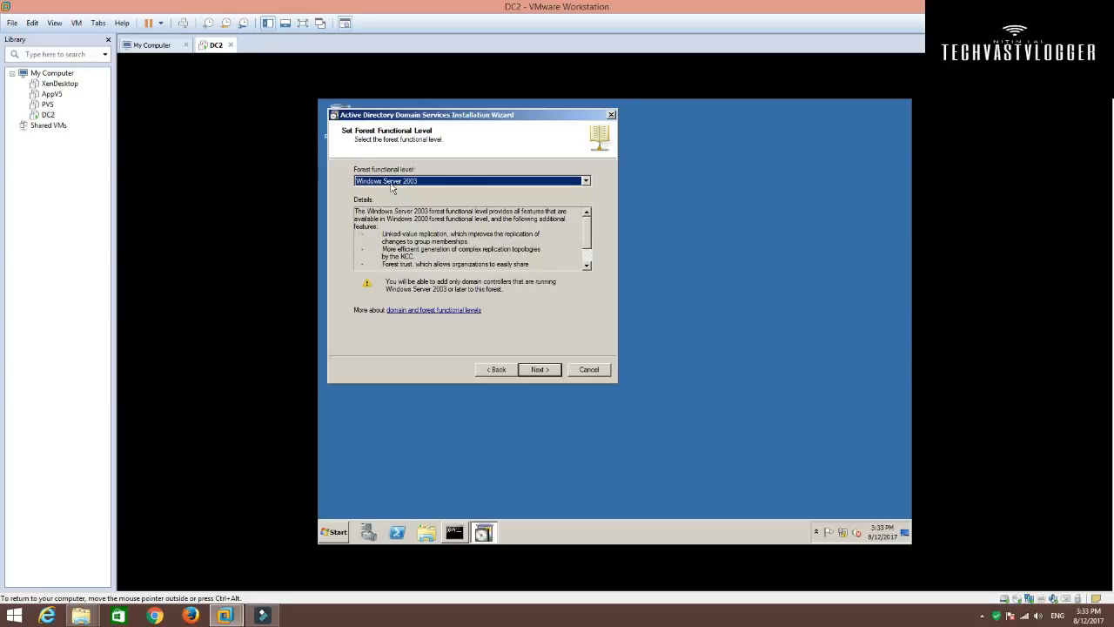
- Choose Windows Server 2008 as both forest and domain functional levels
click(585, 180)
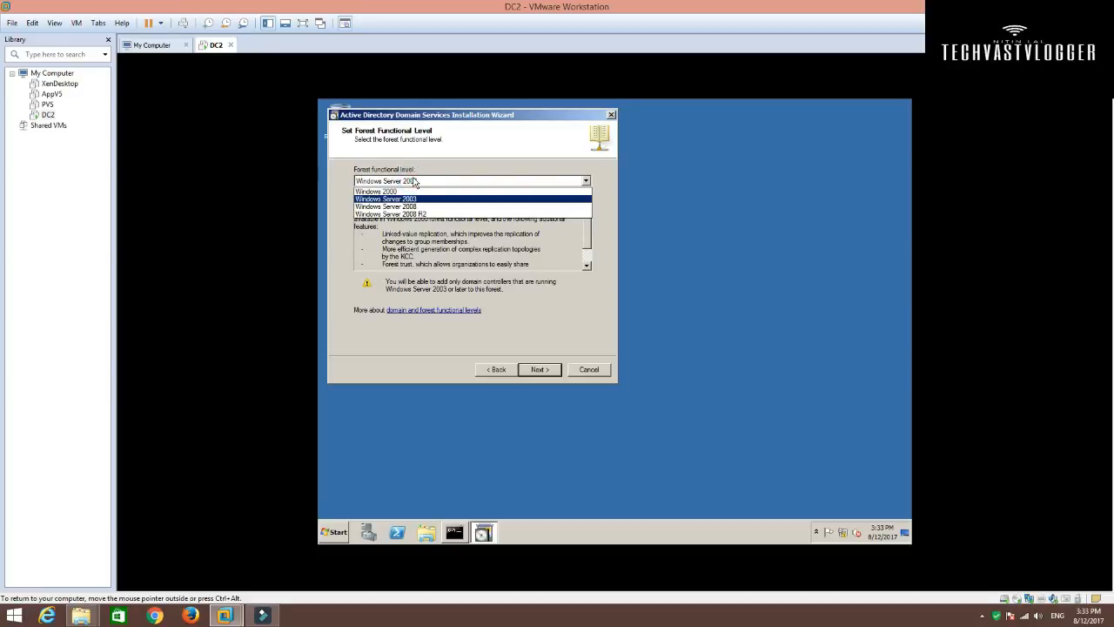
click(403, 206)
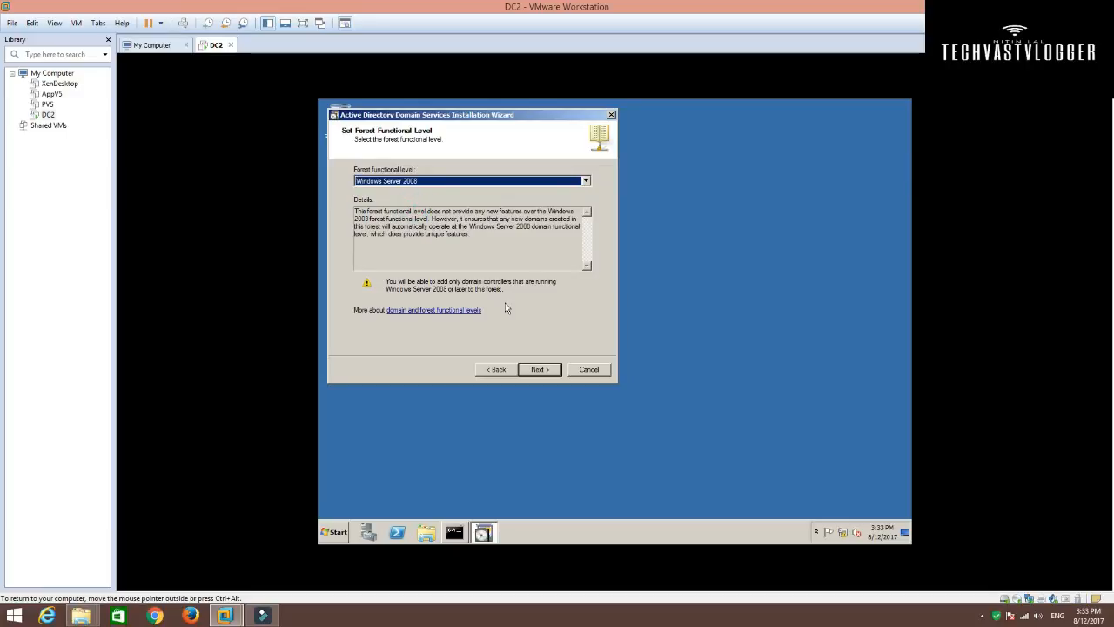
click(538, 369)
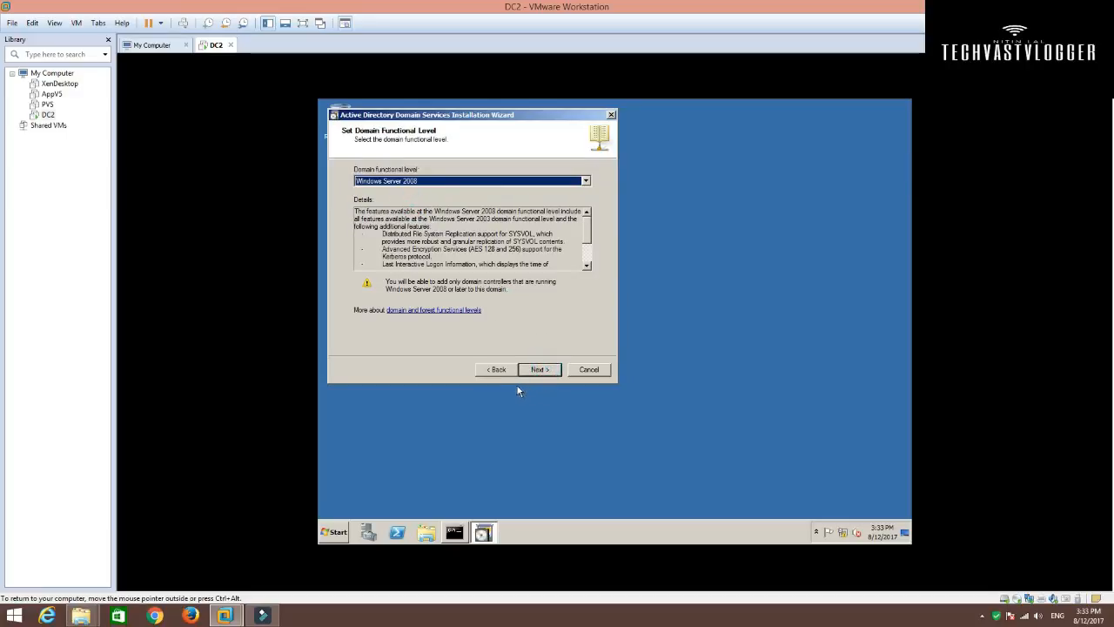
mouse_move(539, 369)
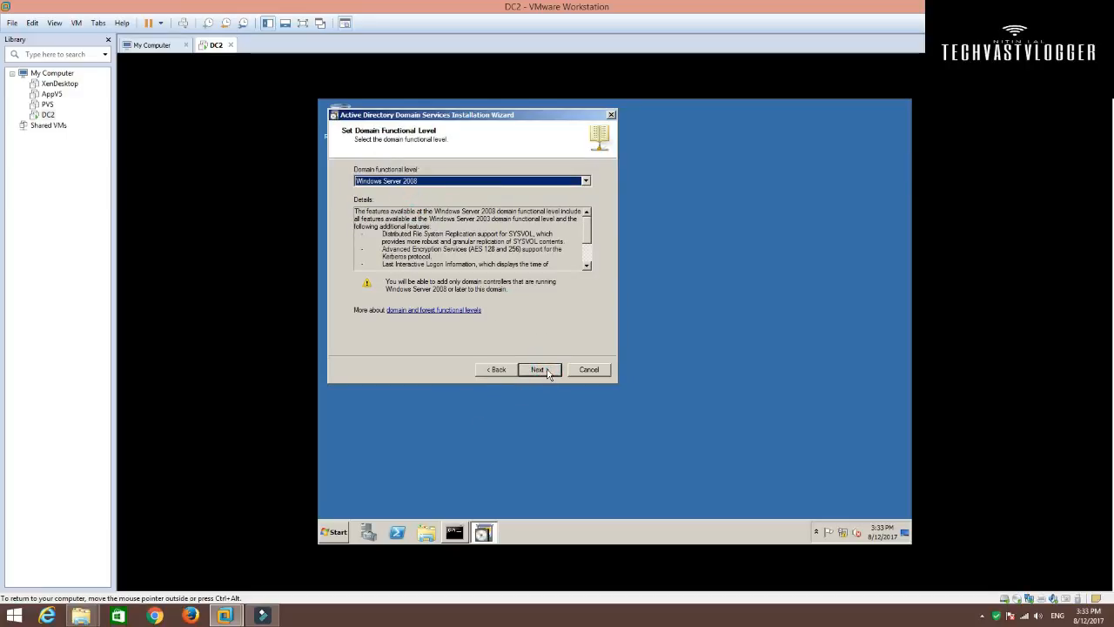
click(539, 369)
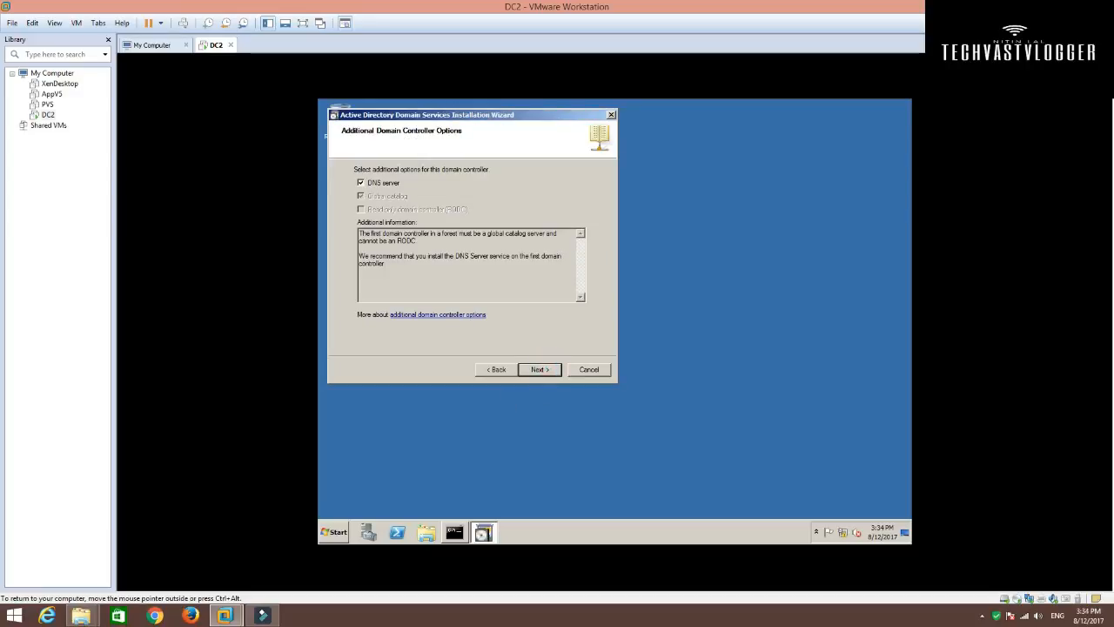
mouse_move(459, 196)
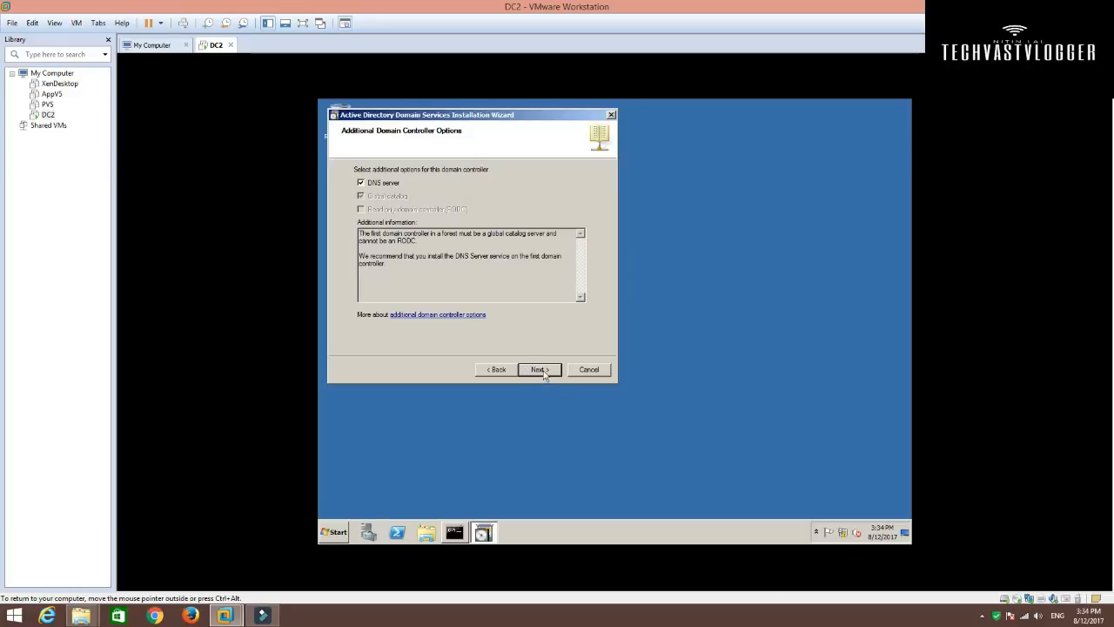
- Keep the DNS server option and accept the DNS delegation warning with Yes
click(538, 369)
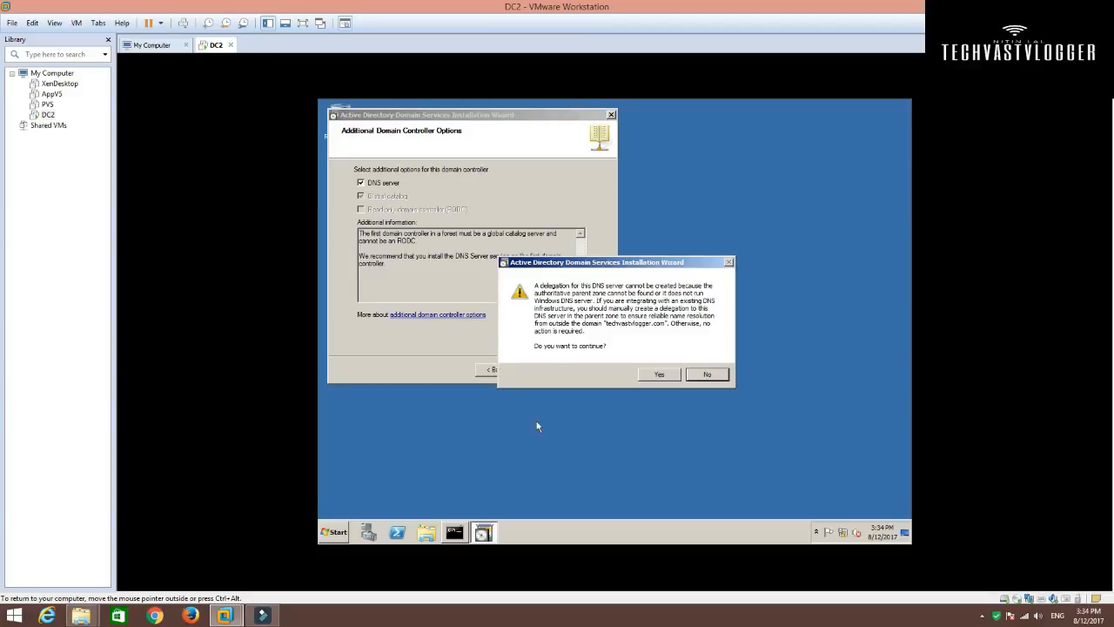
mouse_move(563, 345)
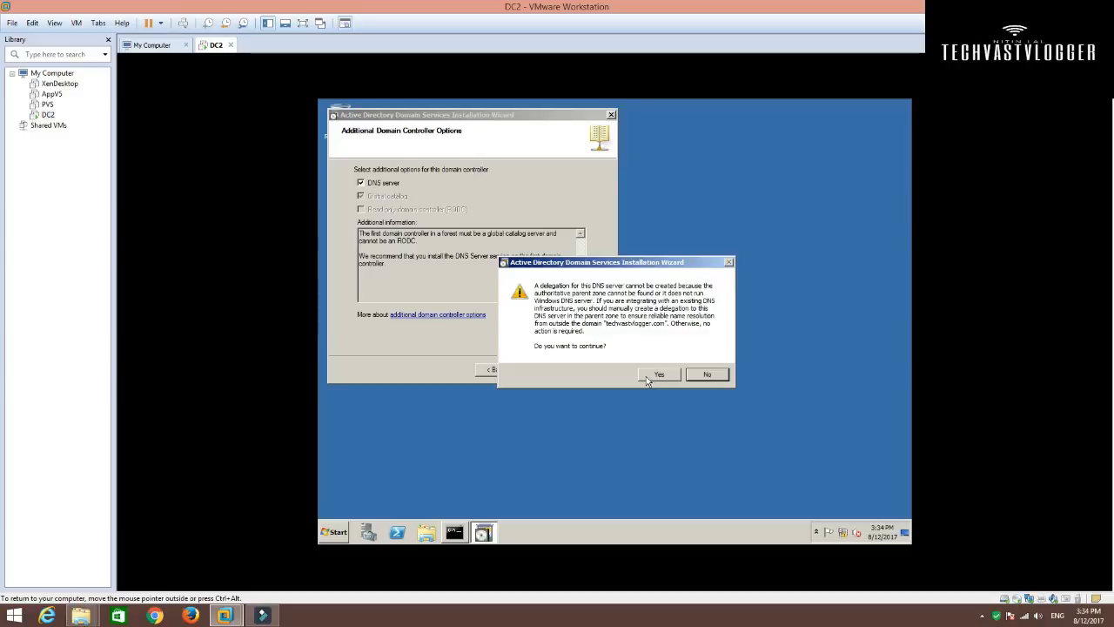
click(659, 374)
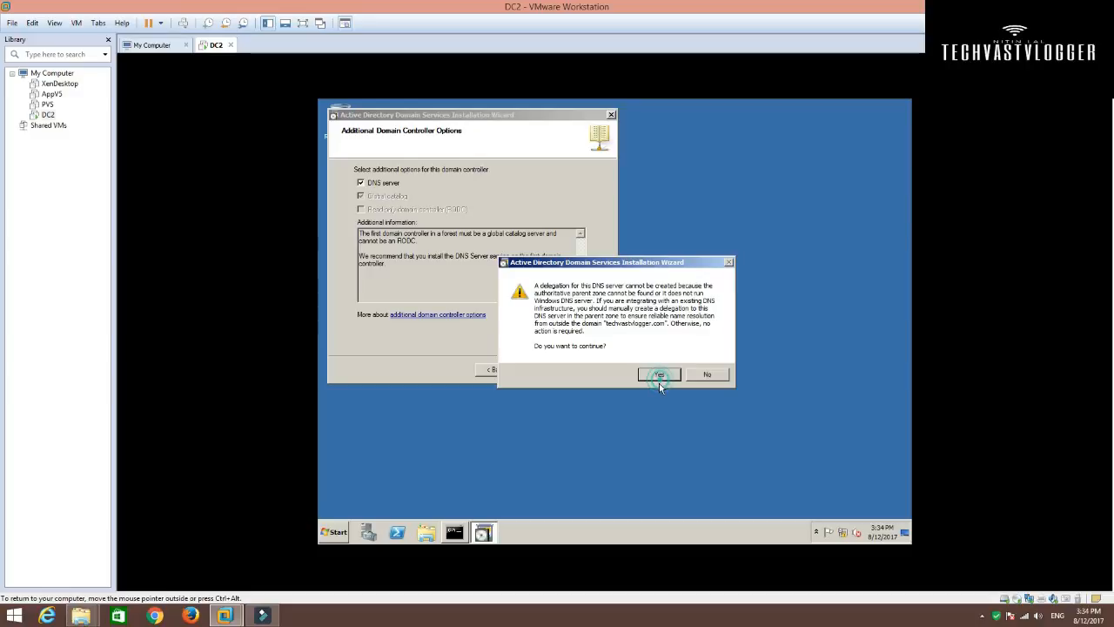
click(659, 374)
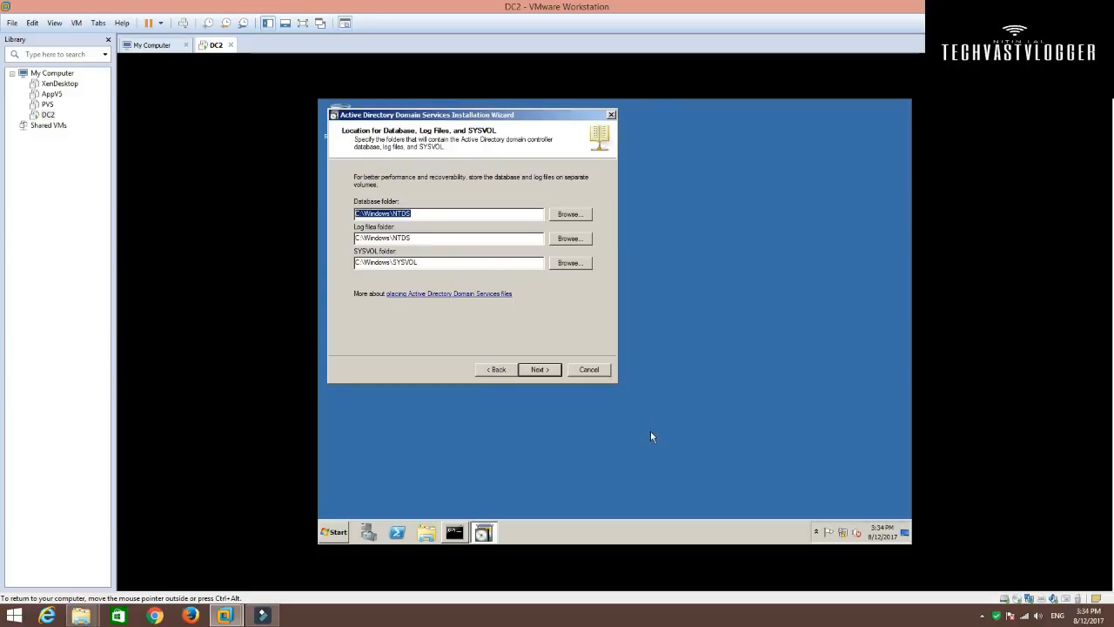
mouse_move(436, 327)
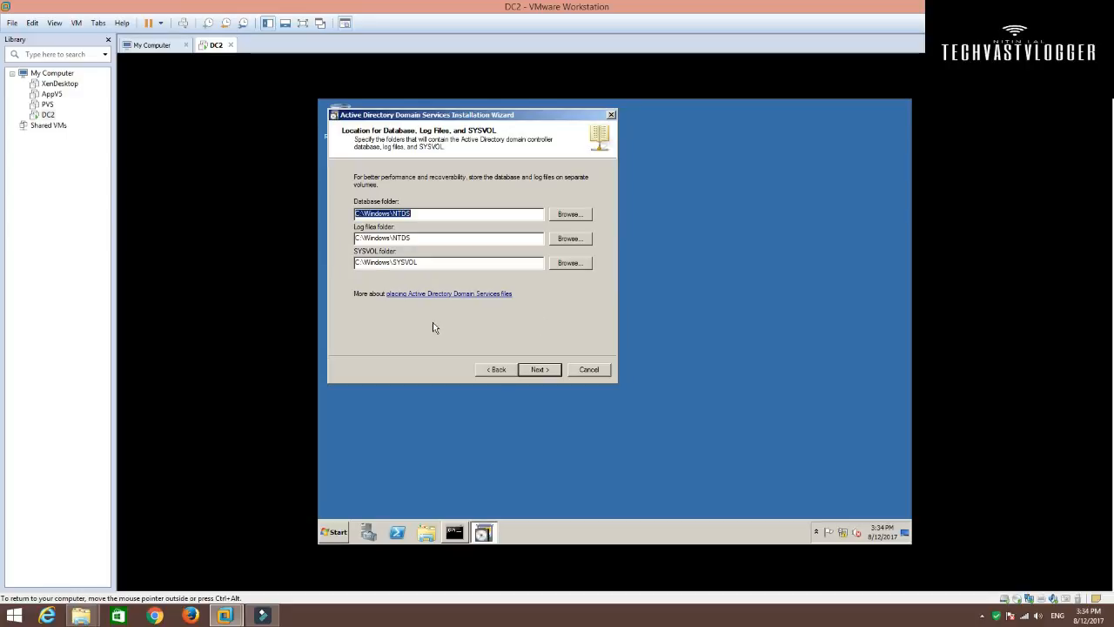
mouse_move(552, 389)
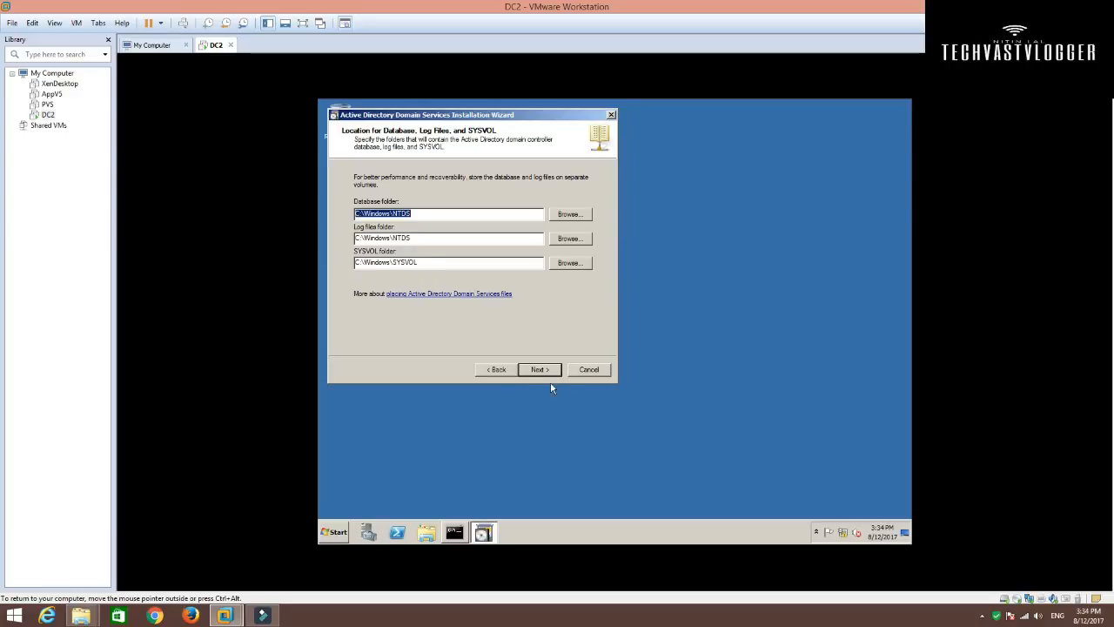
- Accept the default NTDS and SYSVOL folder locations
click(539, 369)
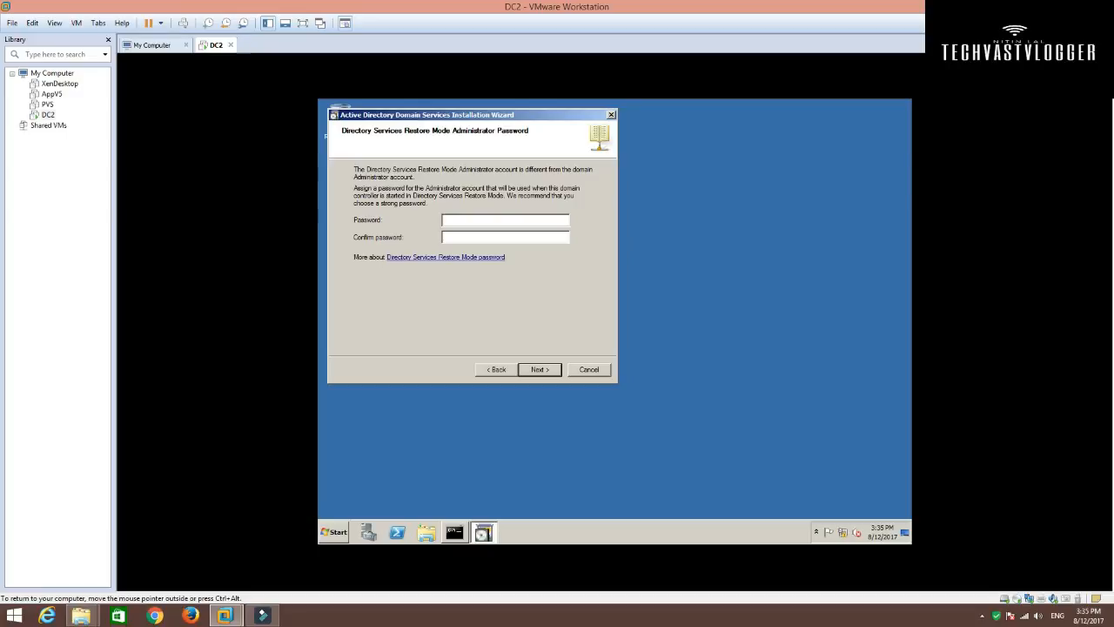
- Enter and confirm the Directory Services Restore Mode administrator password
text(•)
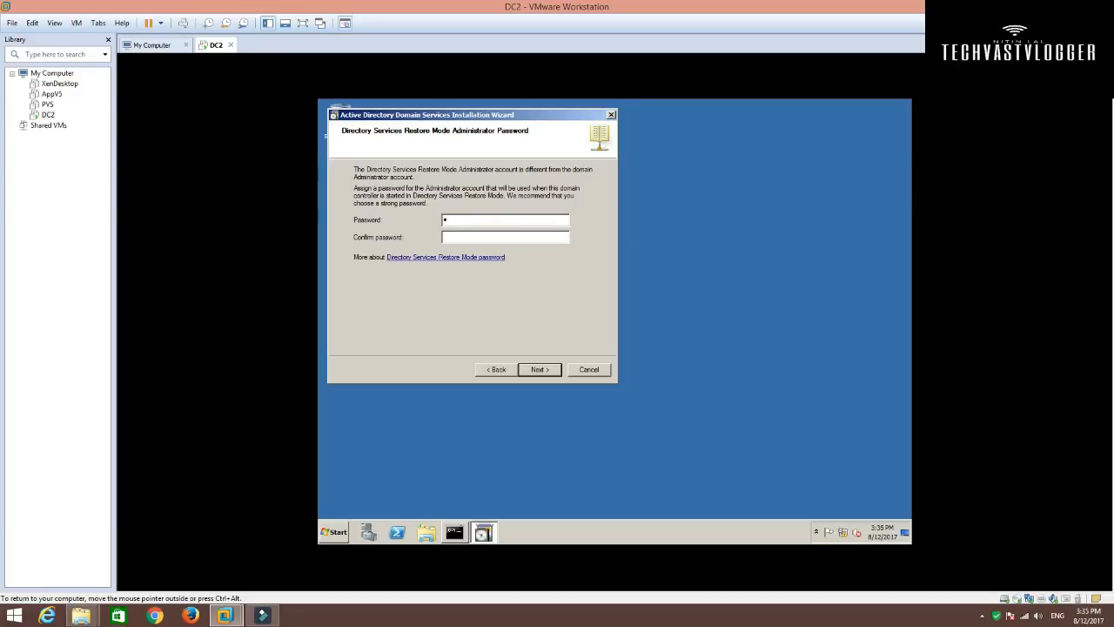
text(password)
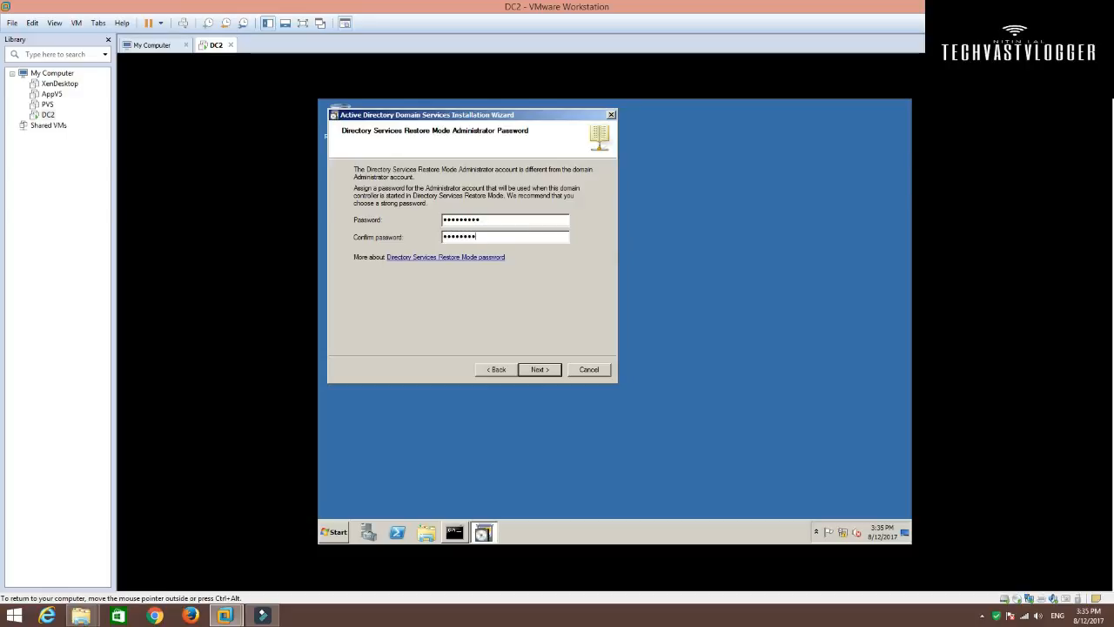
click(539, 369)
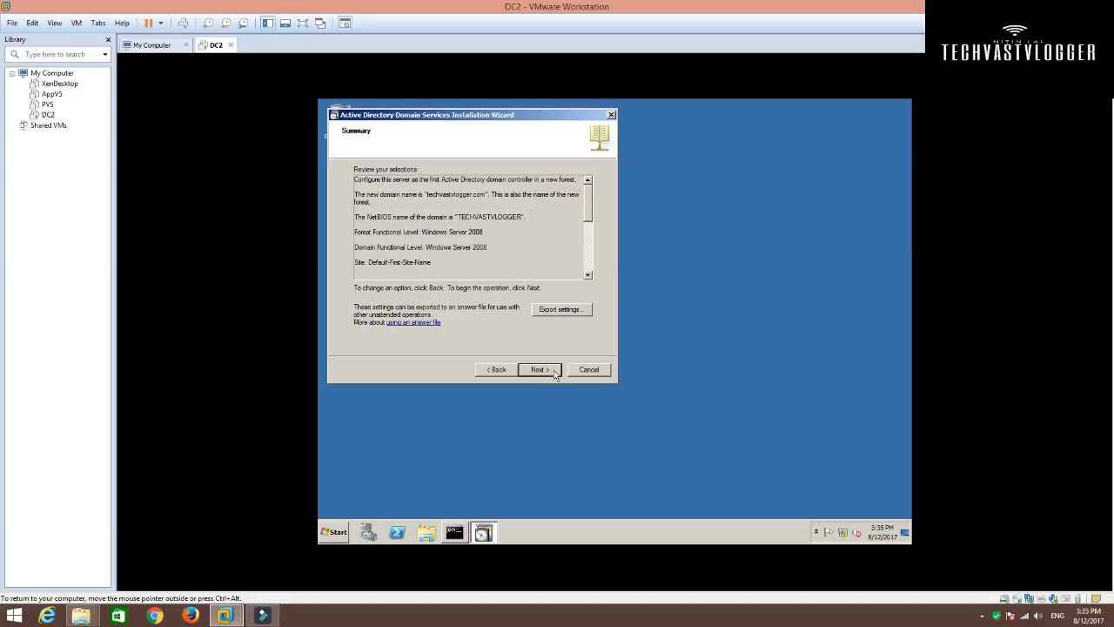
- Approve the techvastvlogger.com summary to start the AD DS installation
click(539, 369)
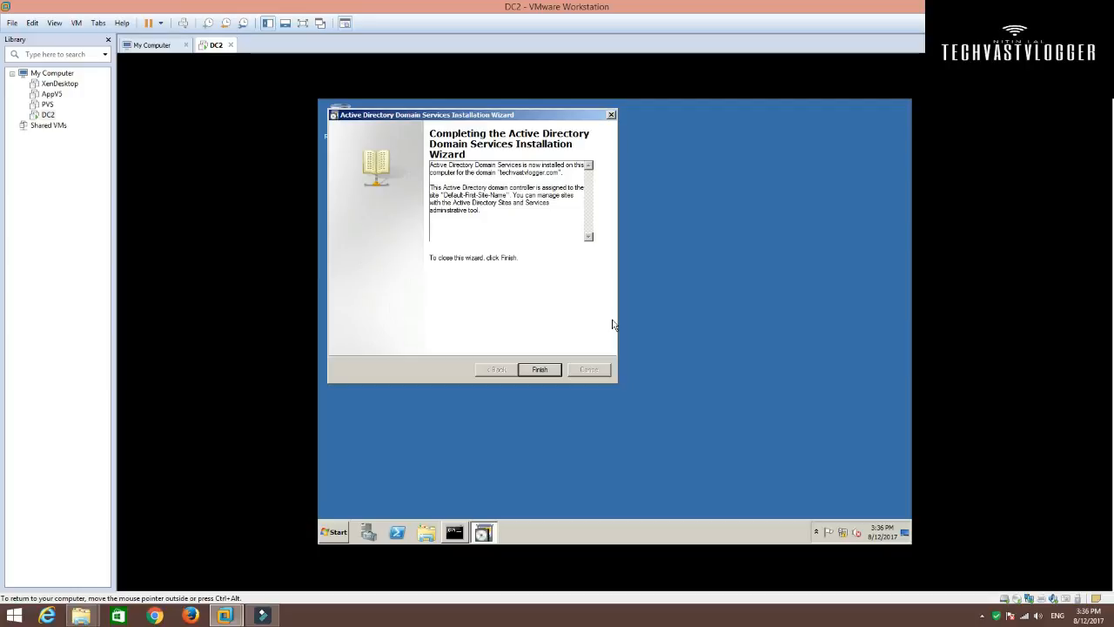
mouse_move(578, 394)
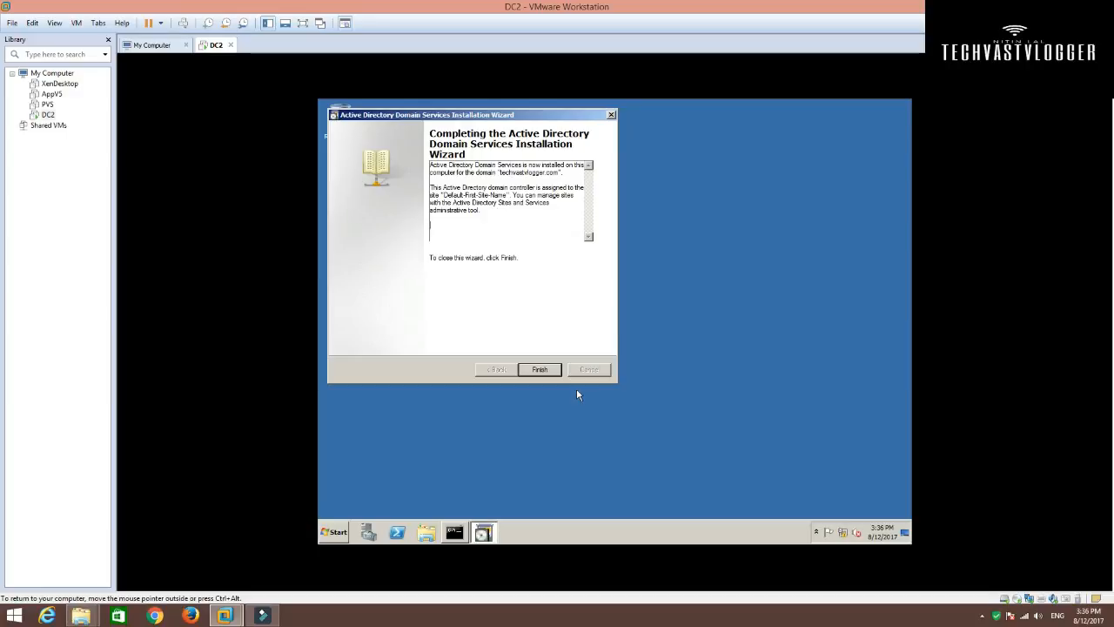
- Finish the wizard and choose Restart Now to reboot DC2
click(540, 369)
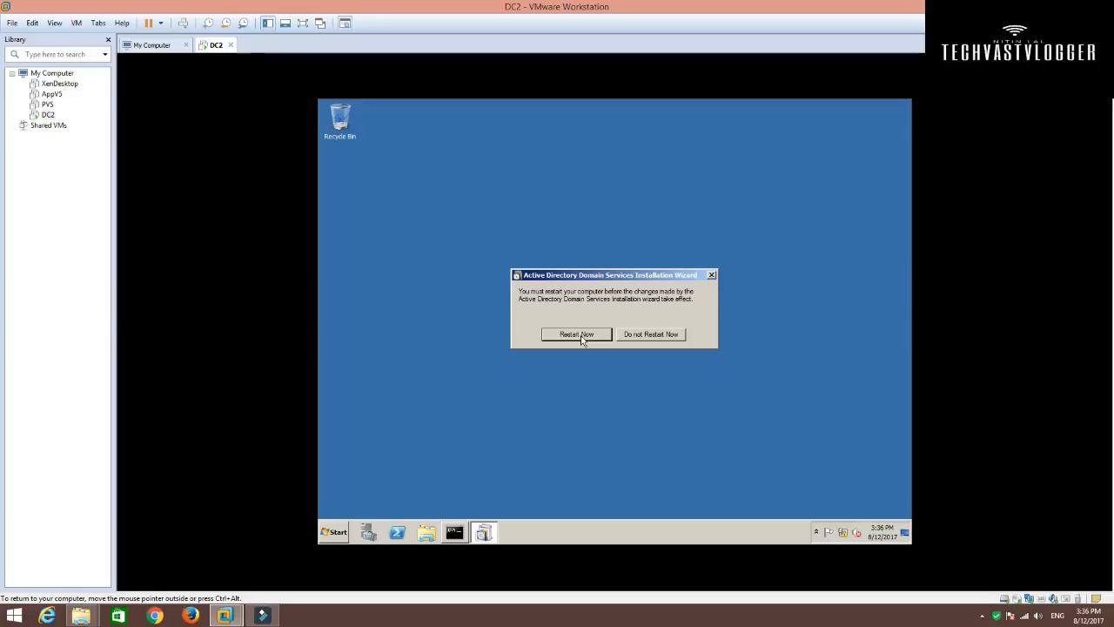
click(576, 333)
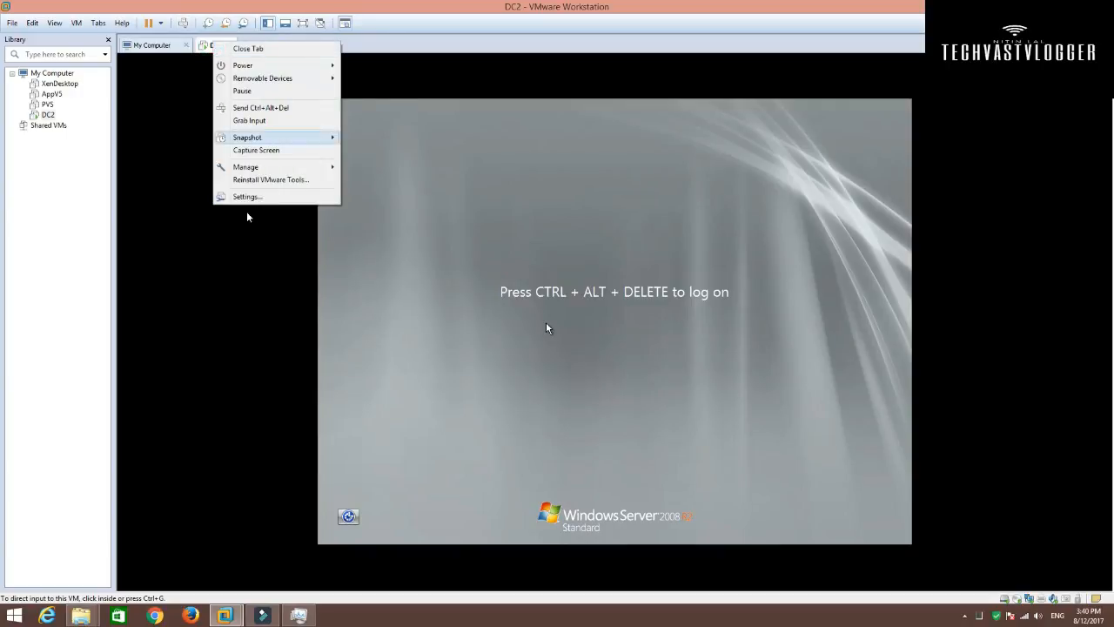
- Send Ctrl+Alt+Del to DC2 and log on as TECHVASTVLOGGER\Administrator with the password
click(260, 107)
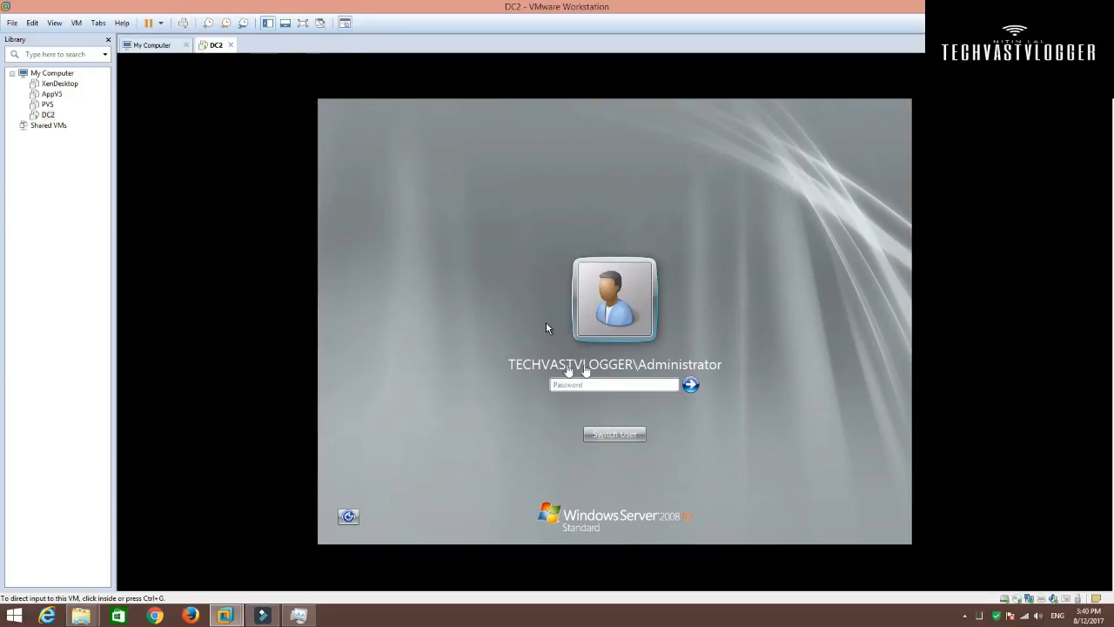
mouse_move(522, 369)
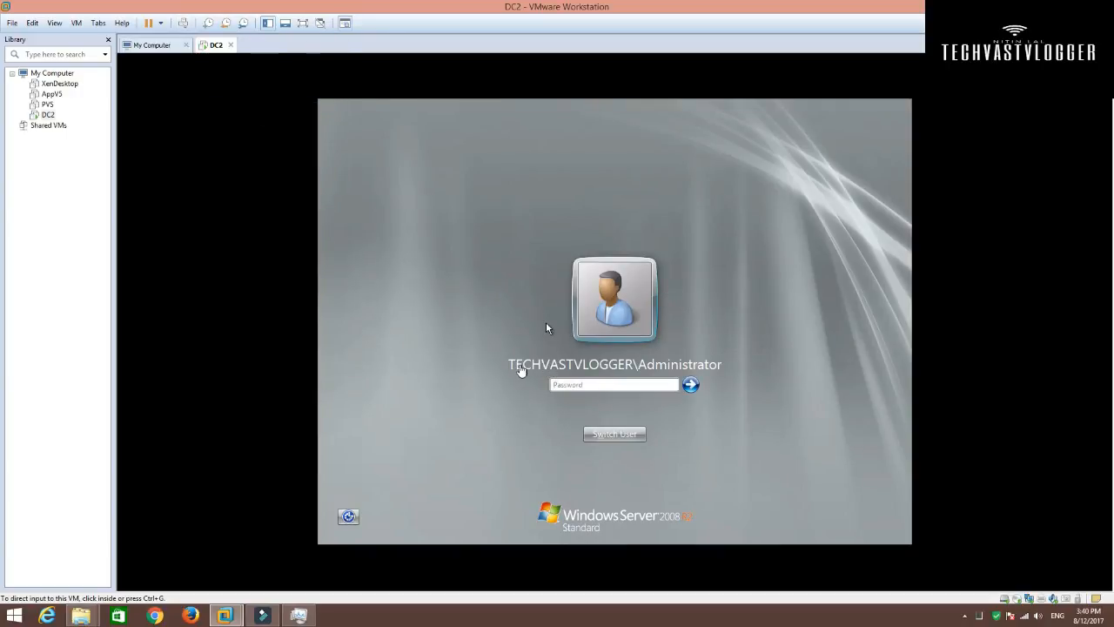
mouse_move(619, 381)
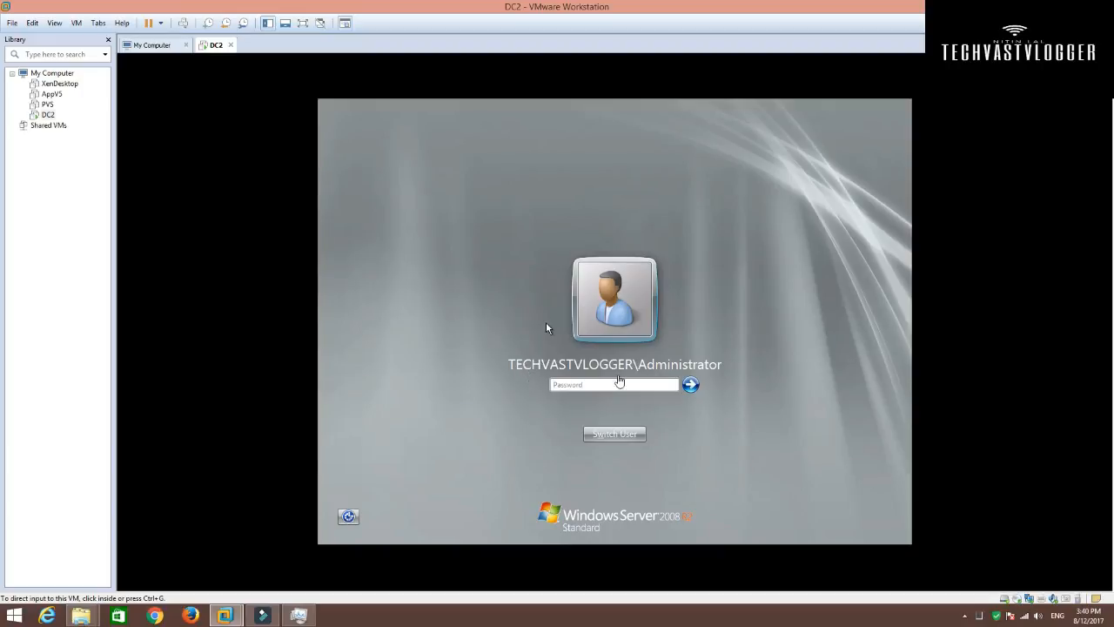
click(614, 385)
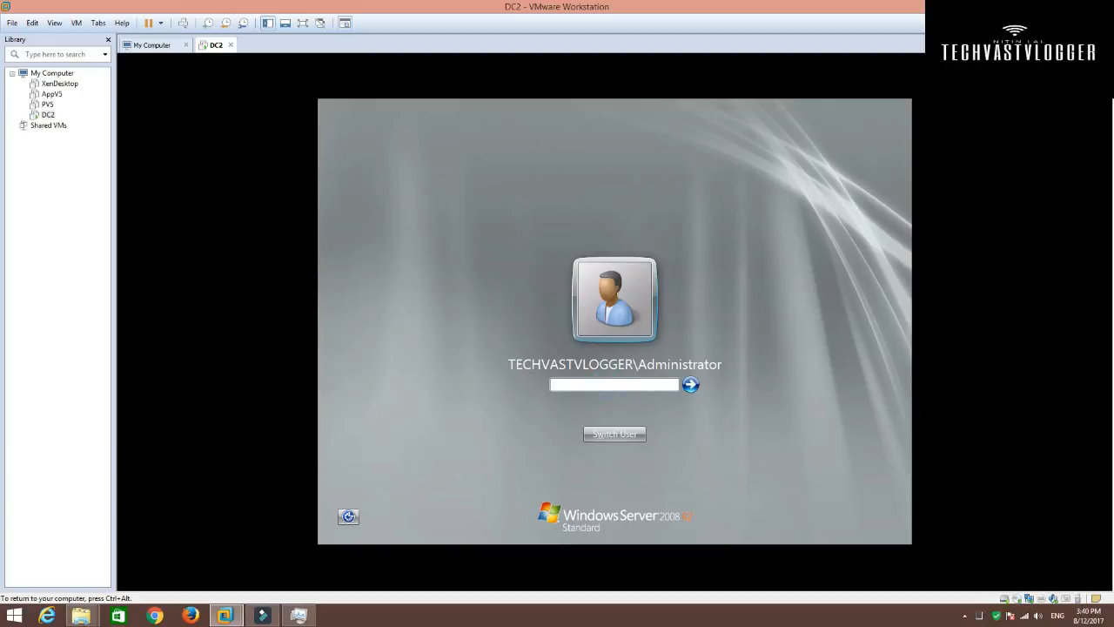
text(password)
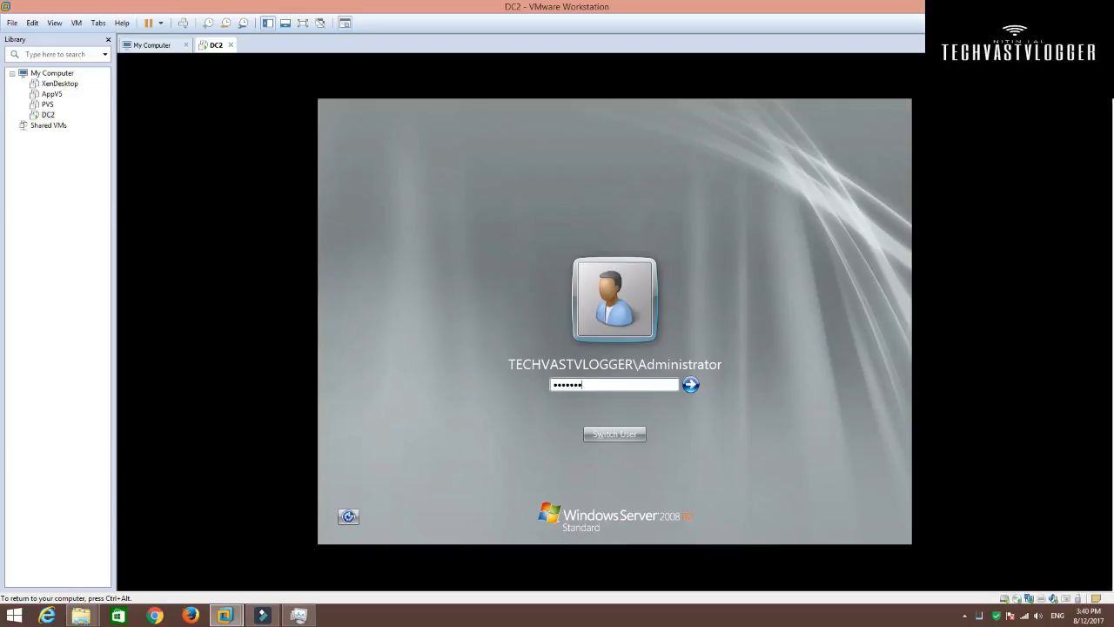
click(688, 385)
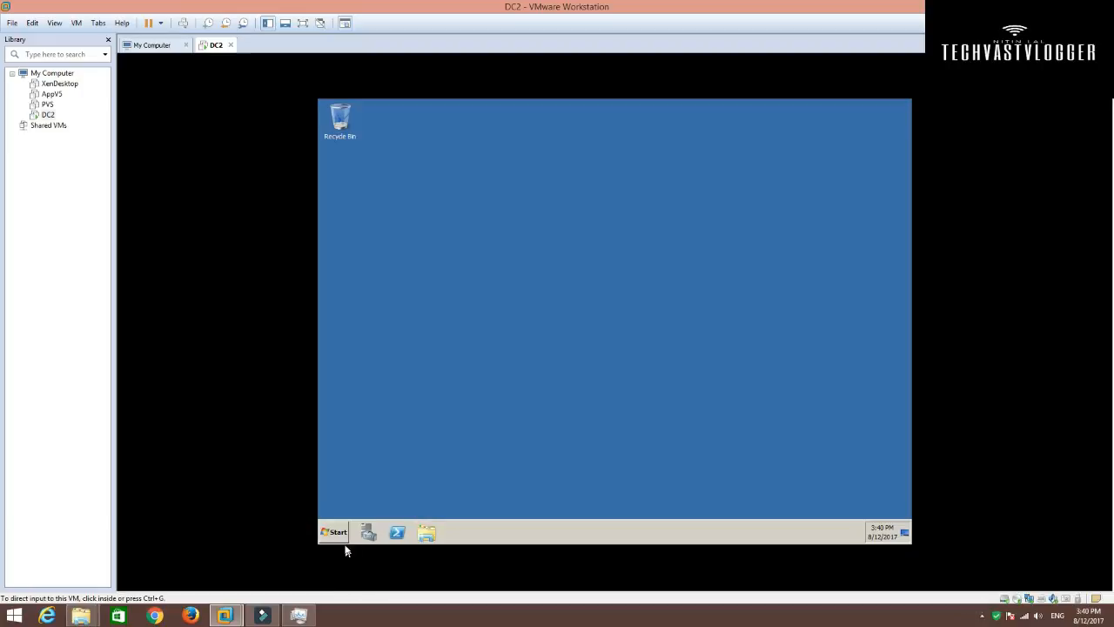
click(333, 531)
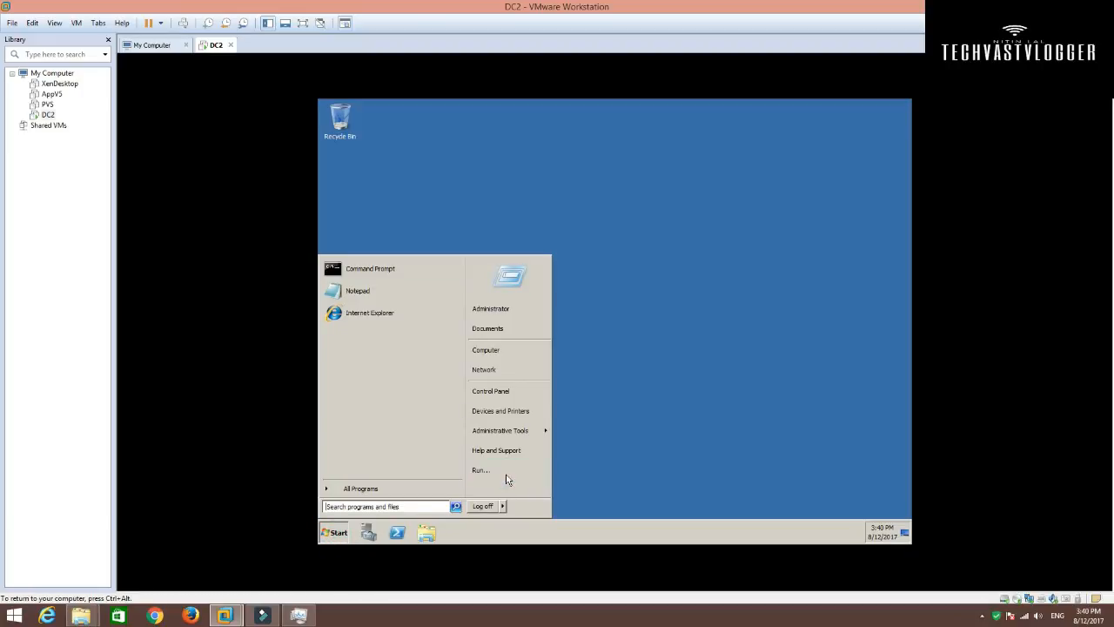
mouse_move(509, 470)
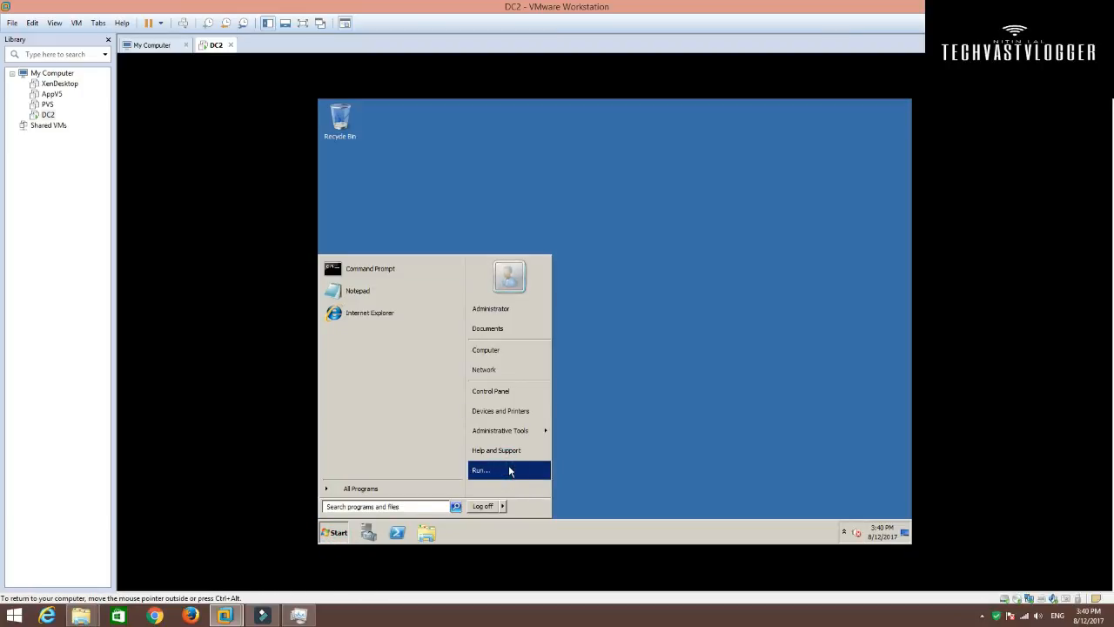
click(480, 470)
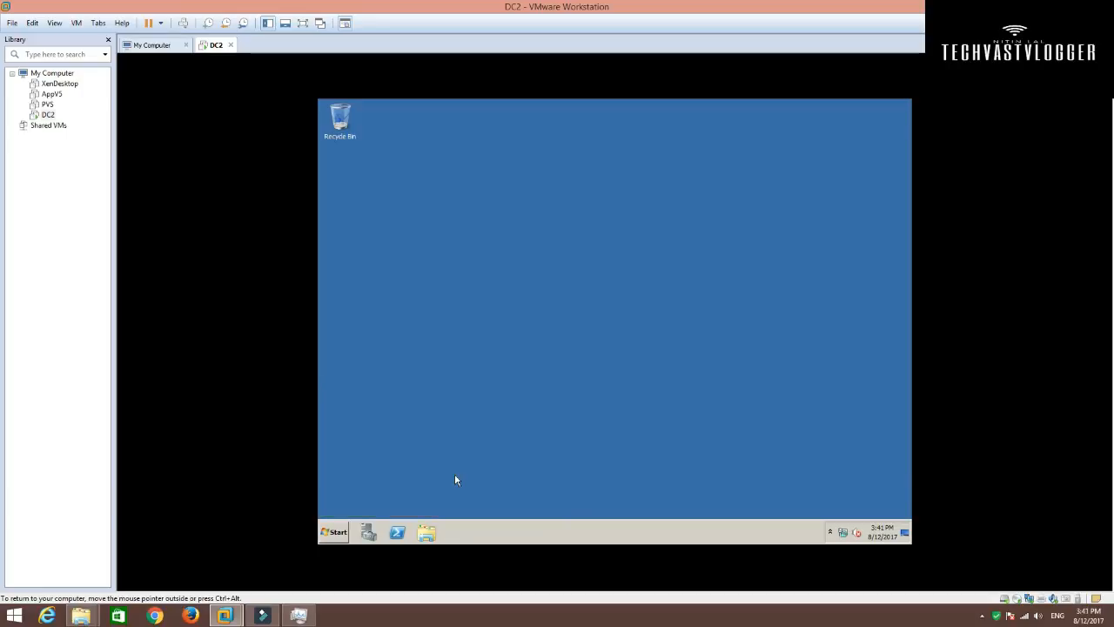
click(333, 531)
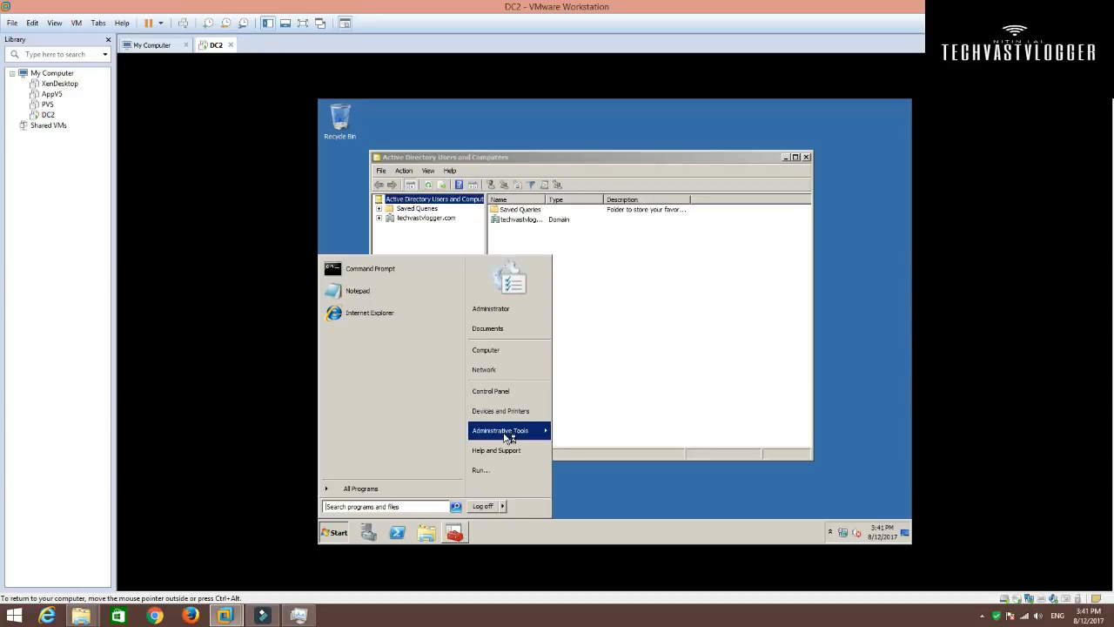
click(502, 430)
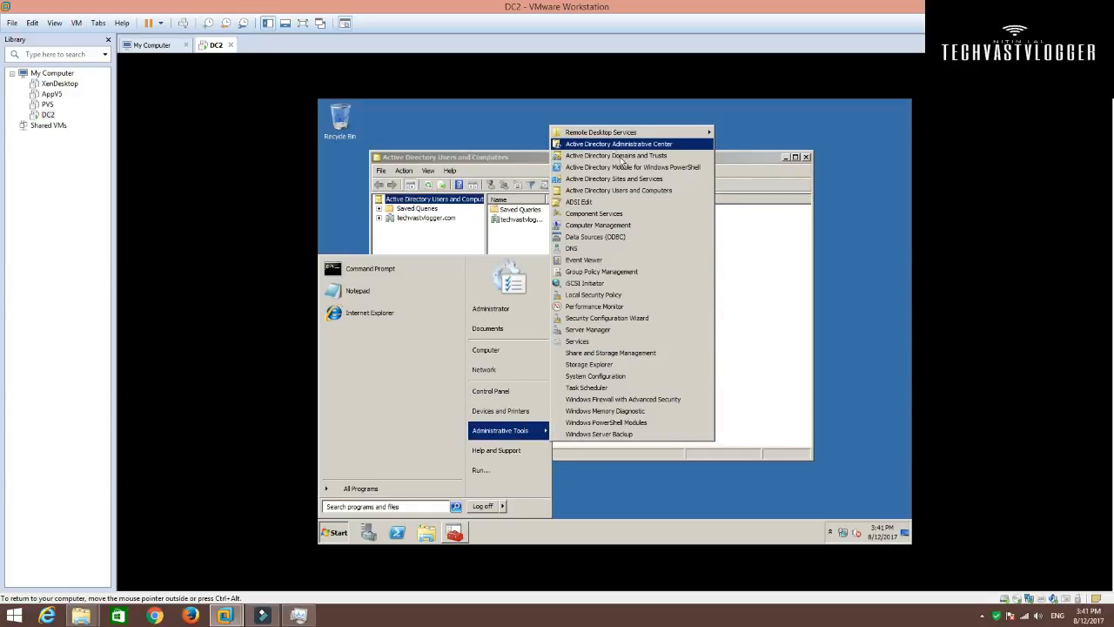
mouse_move(625, 190)
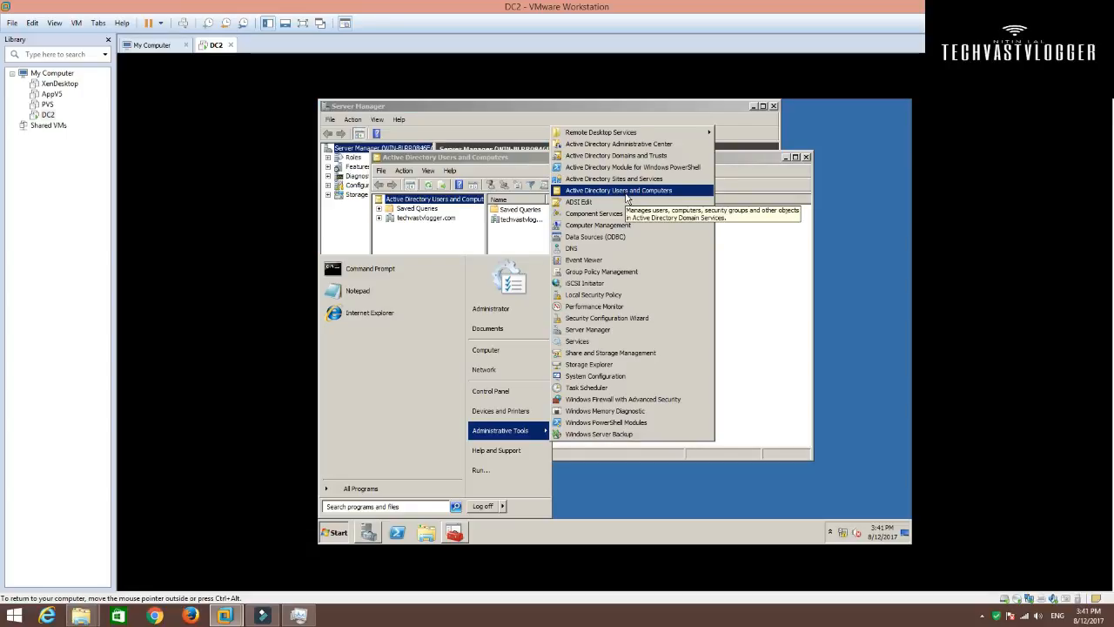
mouse_move(614, 178)
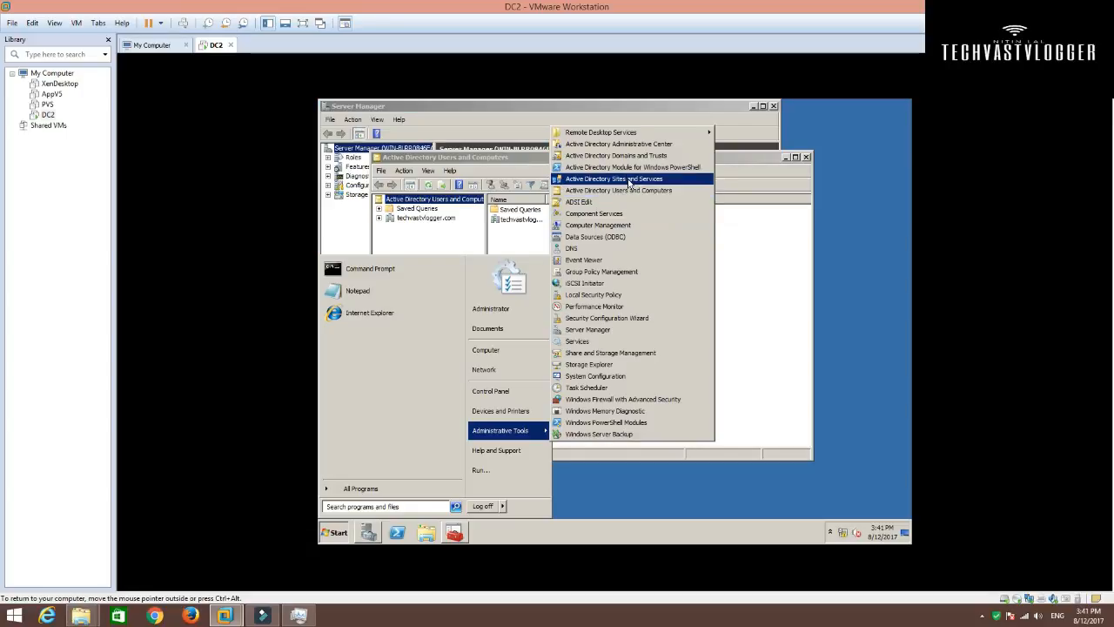
mouse_move(614, 179)
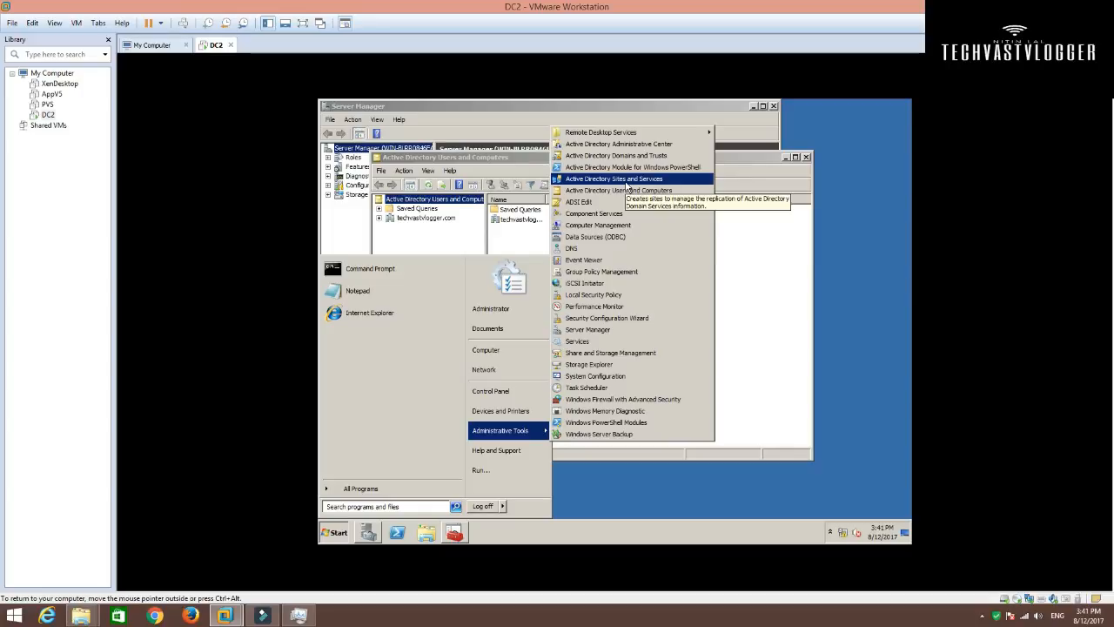
mouse_move(635, 166)
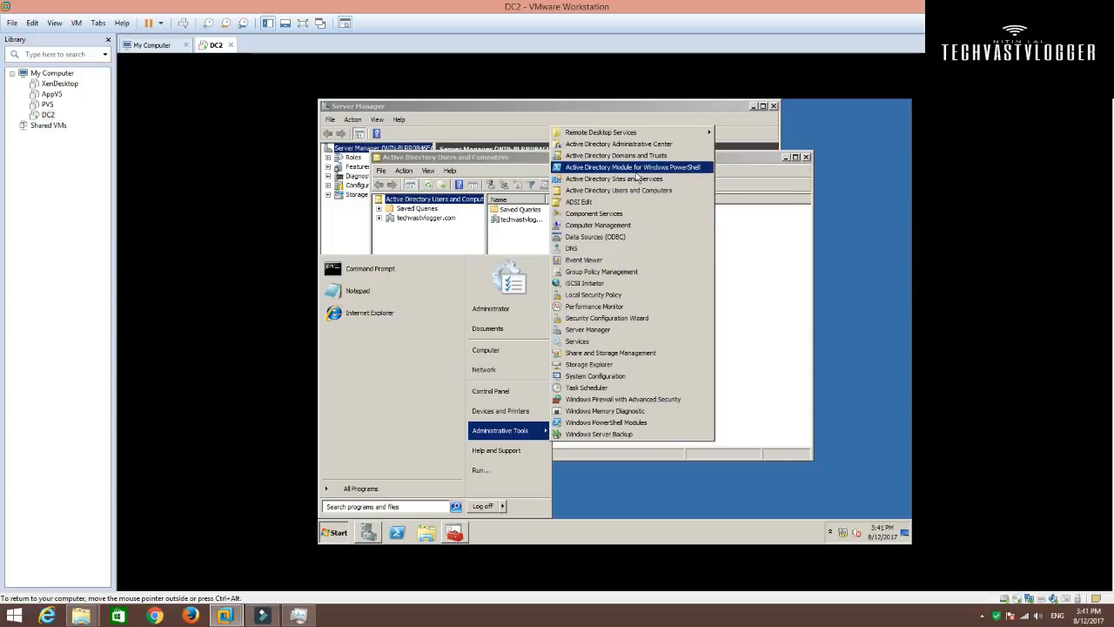
mouse_move(635, 167)
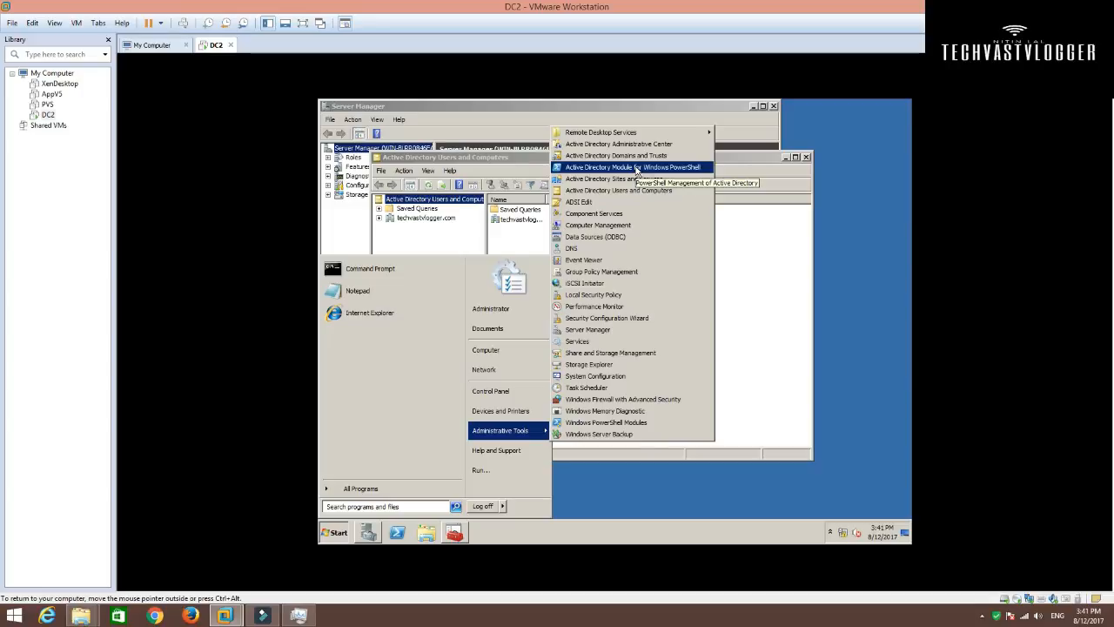
mouse_move(620, 154)
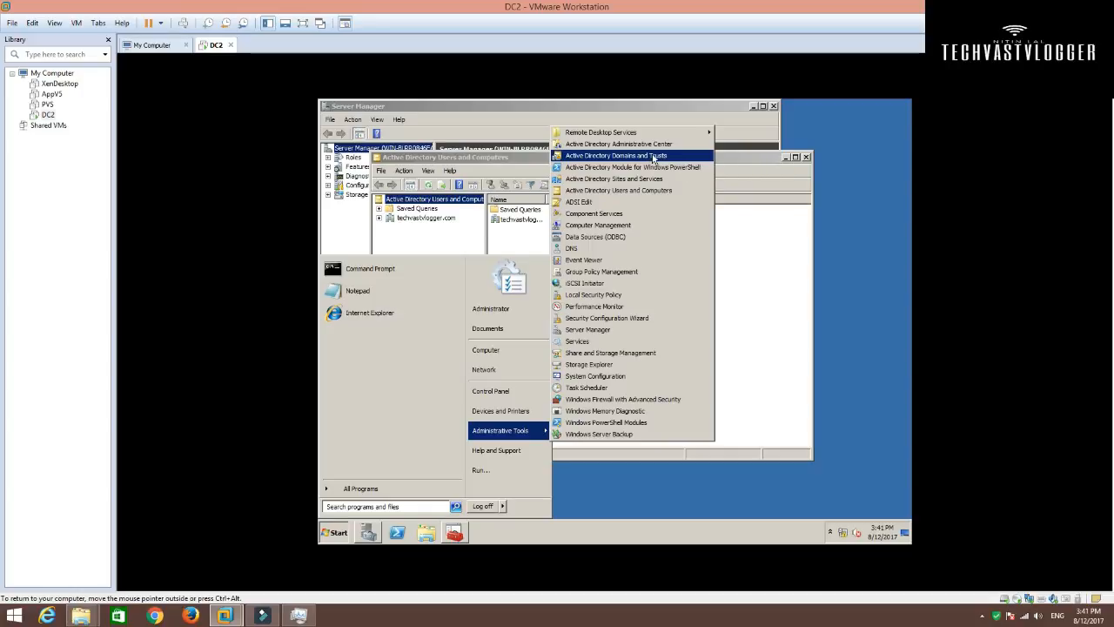
mouse_move(617, 155)
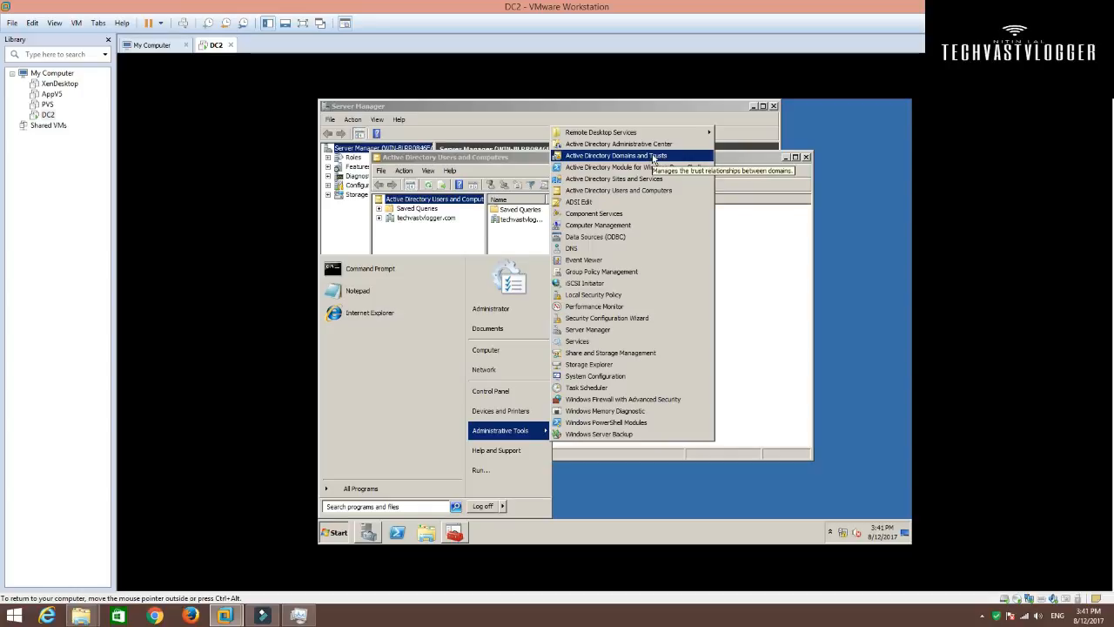
mouse_move(631, 144)
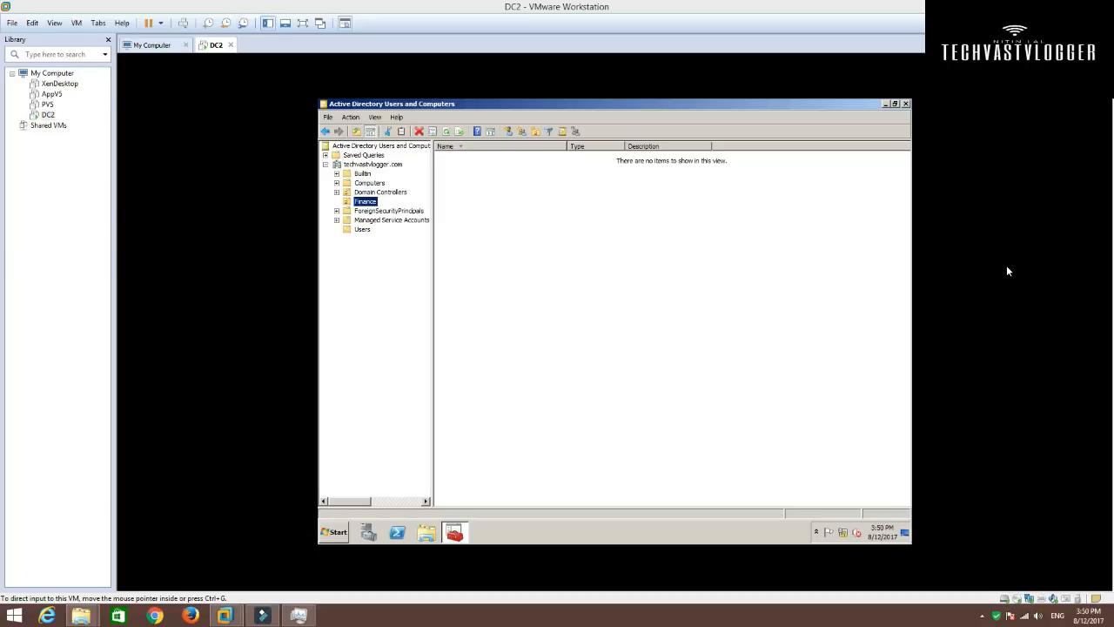
mouse_move(490, 300)
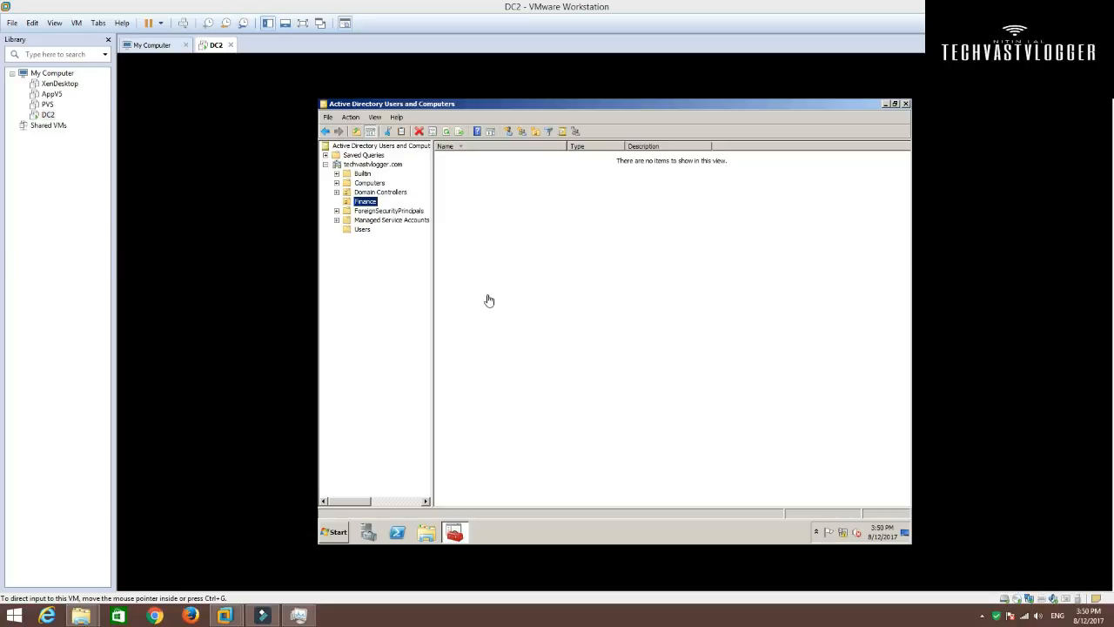
- Add a new organizational unit named 'IT' under techvastvlogger.com, beside Finance
click(370, 164)
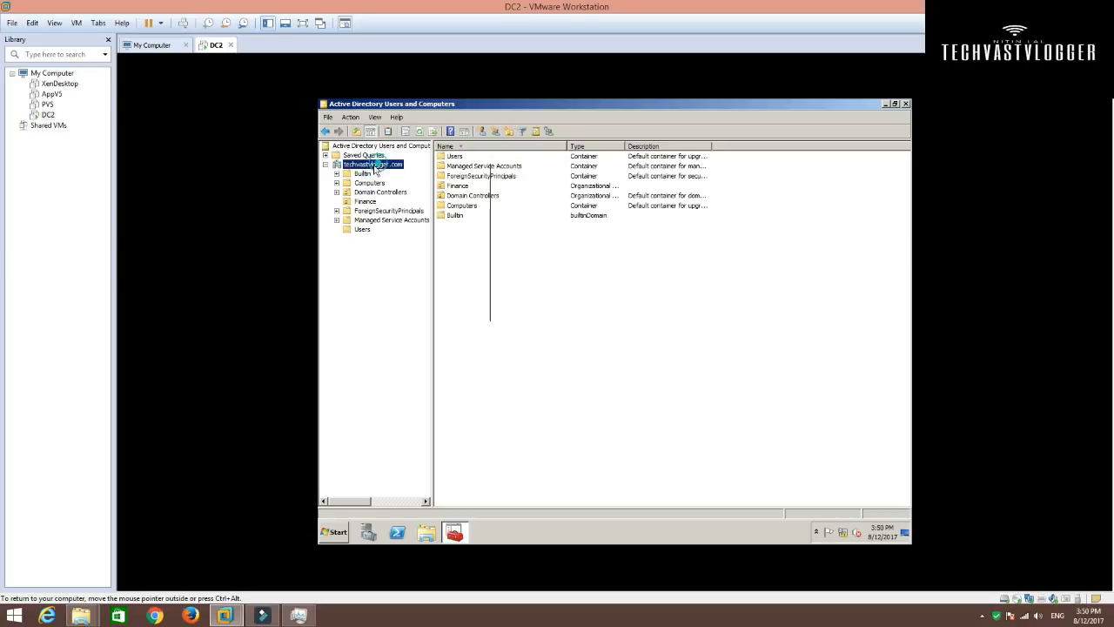
right_click(371, 165)
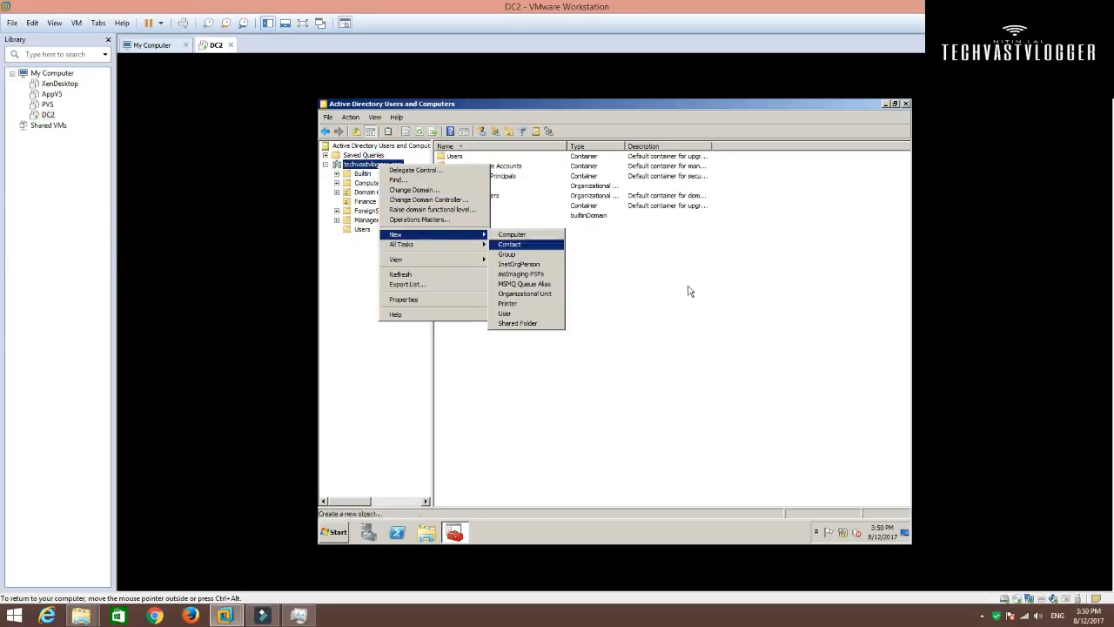
mouse_move(523, 284)
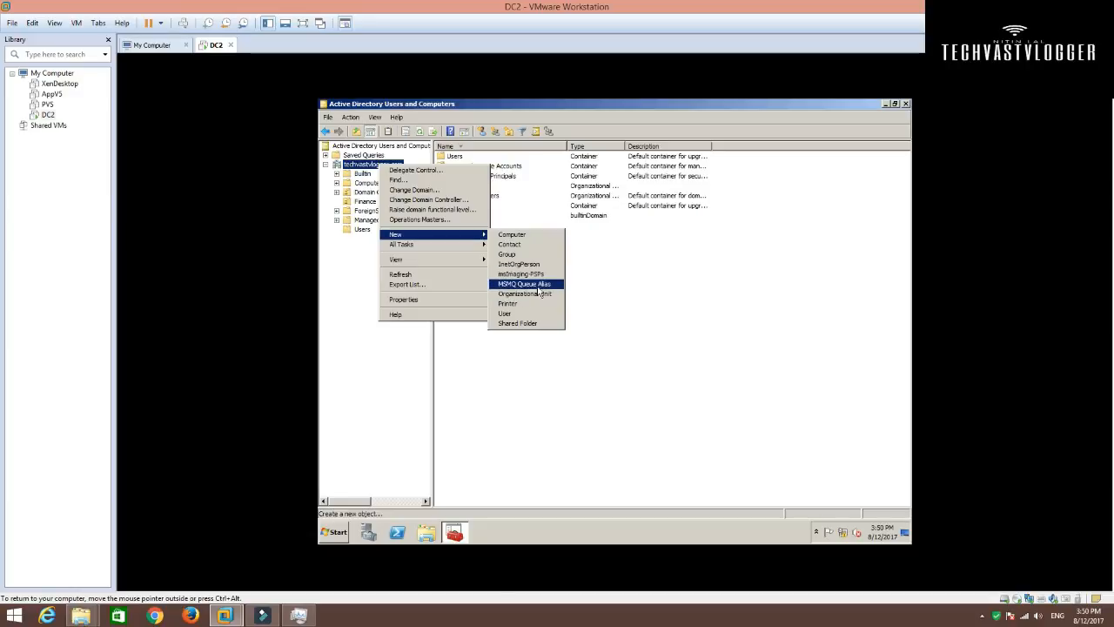
click(524, 294)
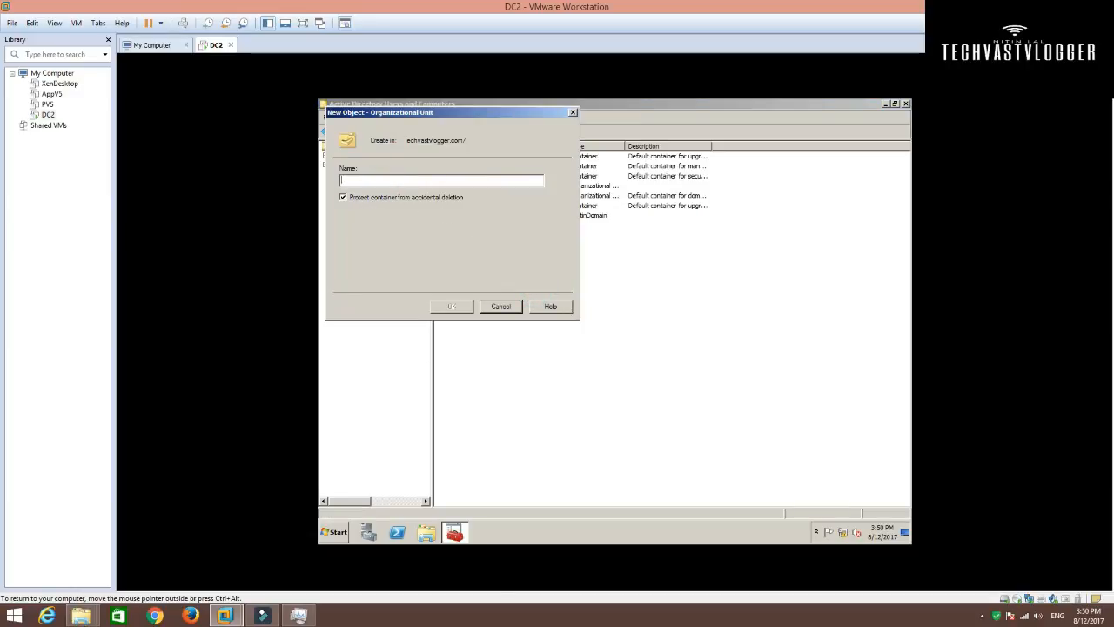
text(IT)
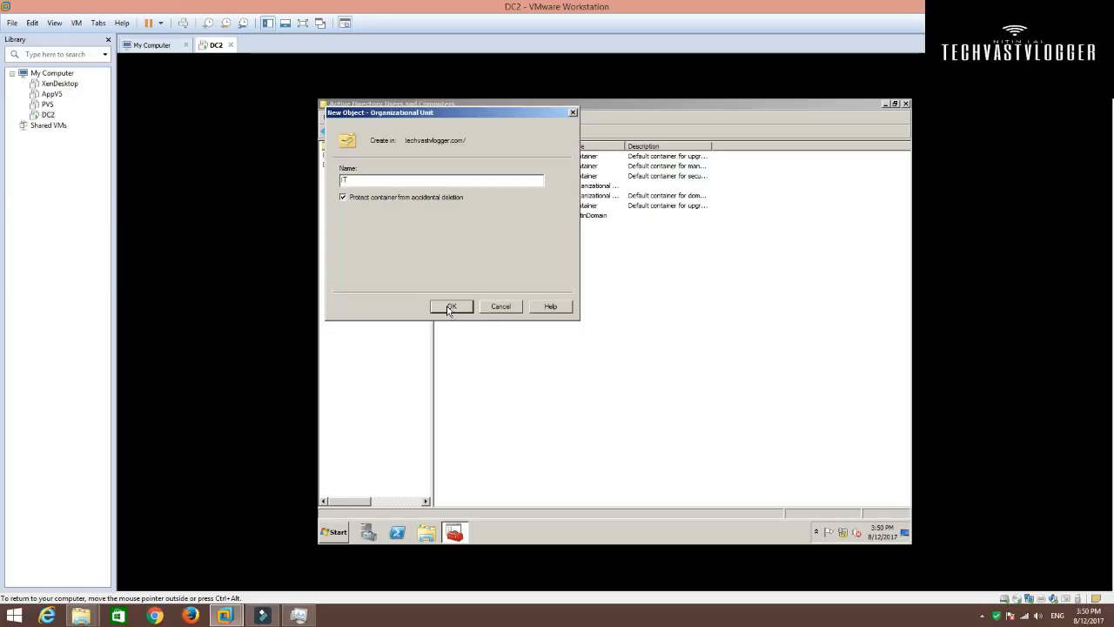
click(452, 305)
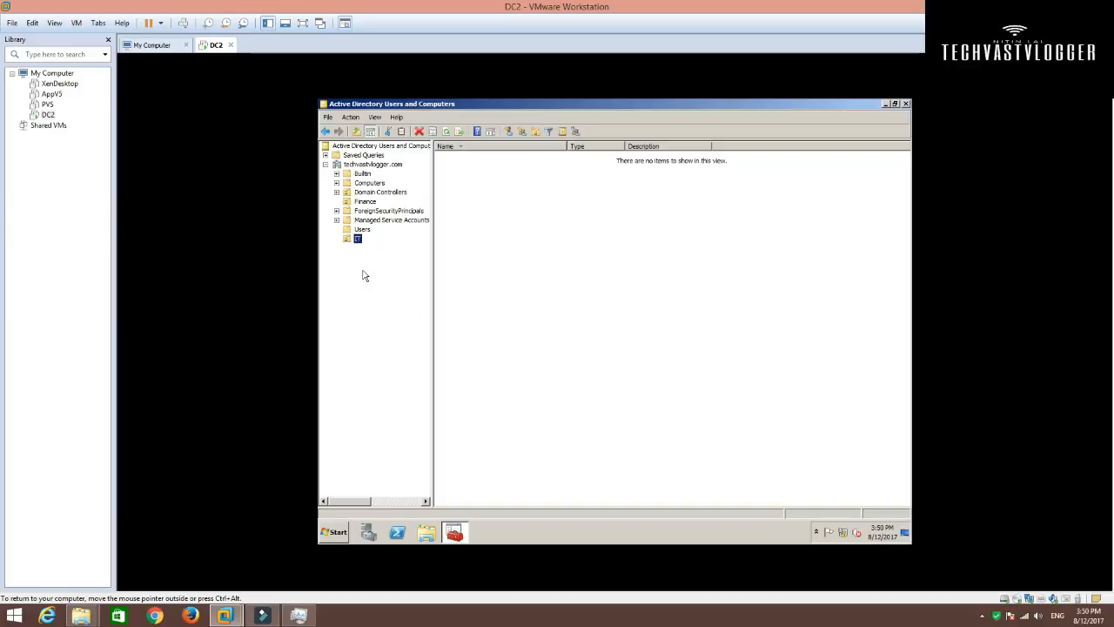
mouse_move(360, 252)
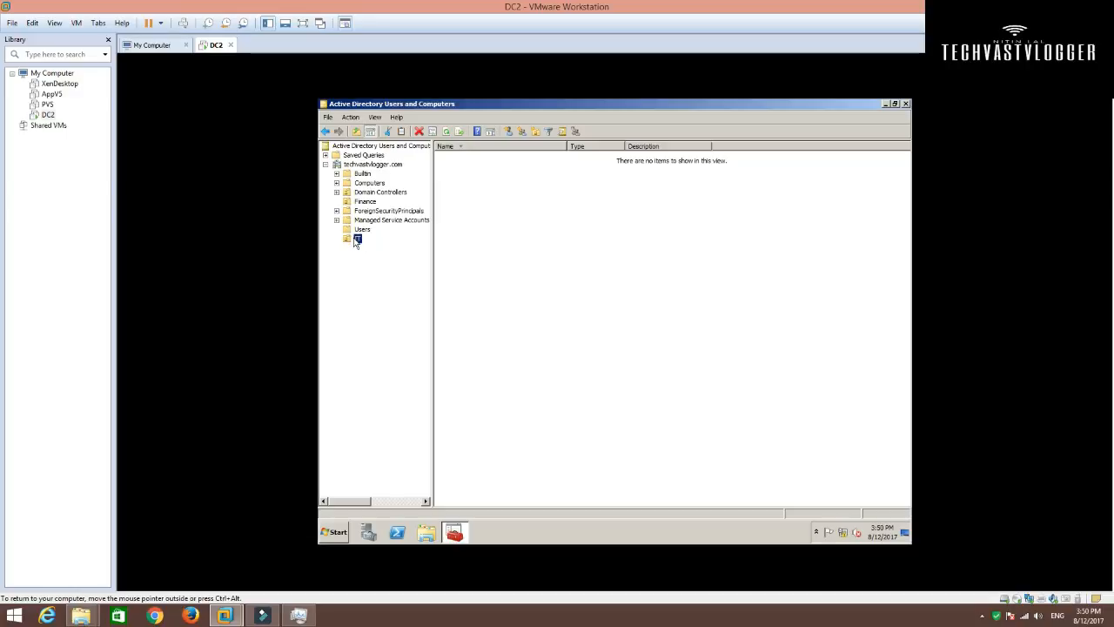
- Create the user IT_user1 in the IT OU through the New User wizard
right_click(358, 238)
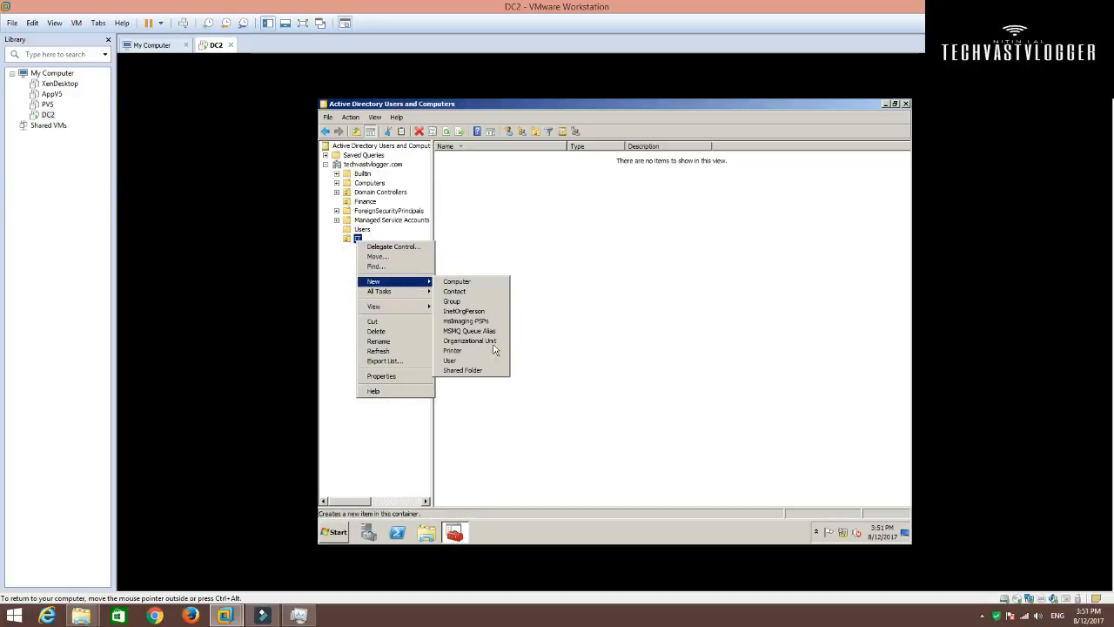
click(449, 361)
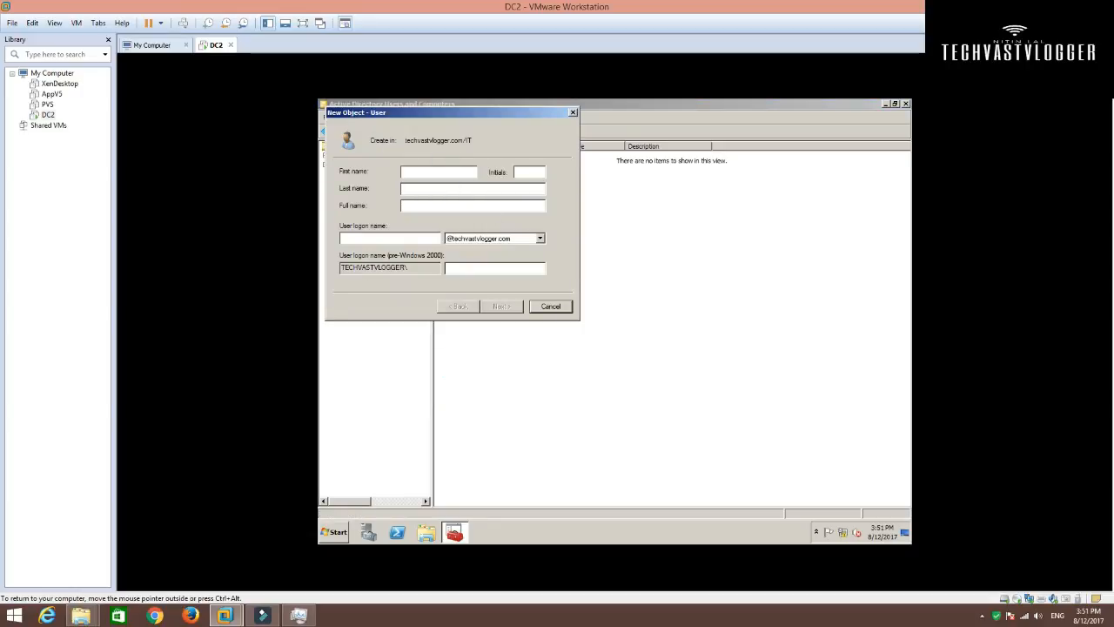
text(IT_user1)
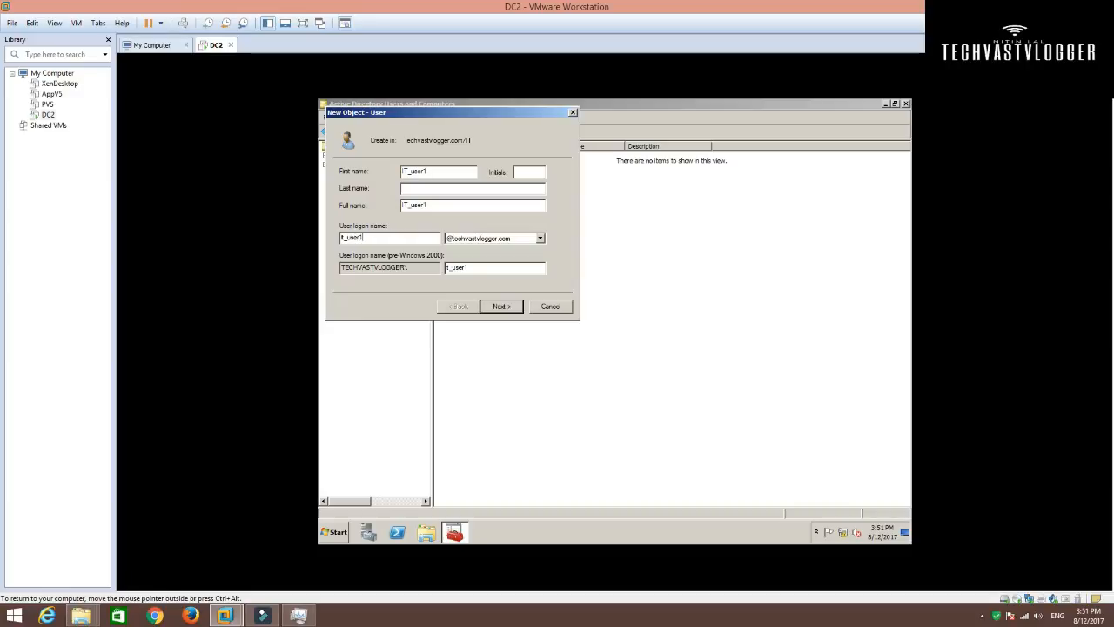
click(500, 306)
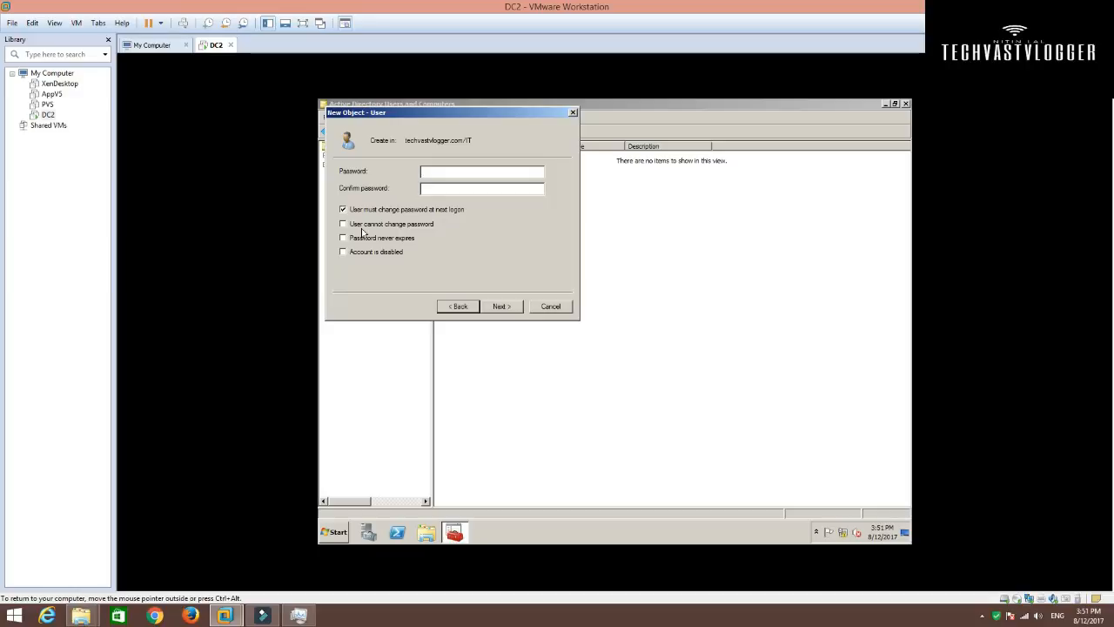
mouse_move(379, 226)
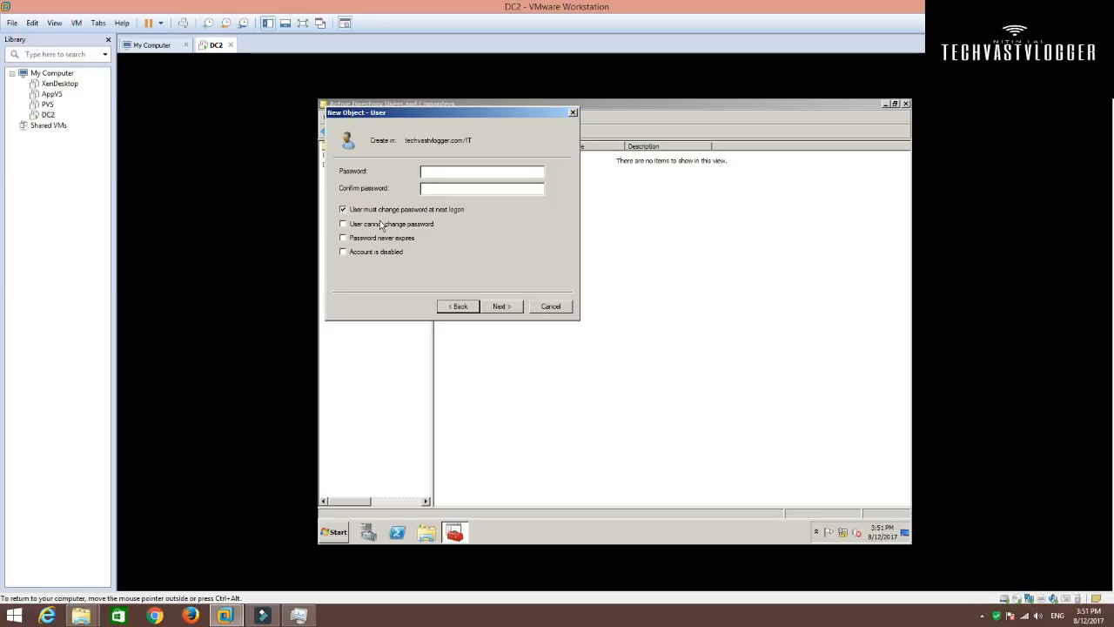
click(470, 171)
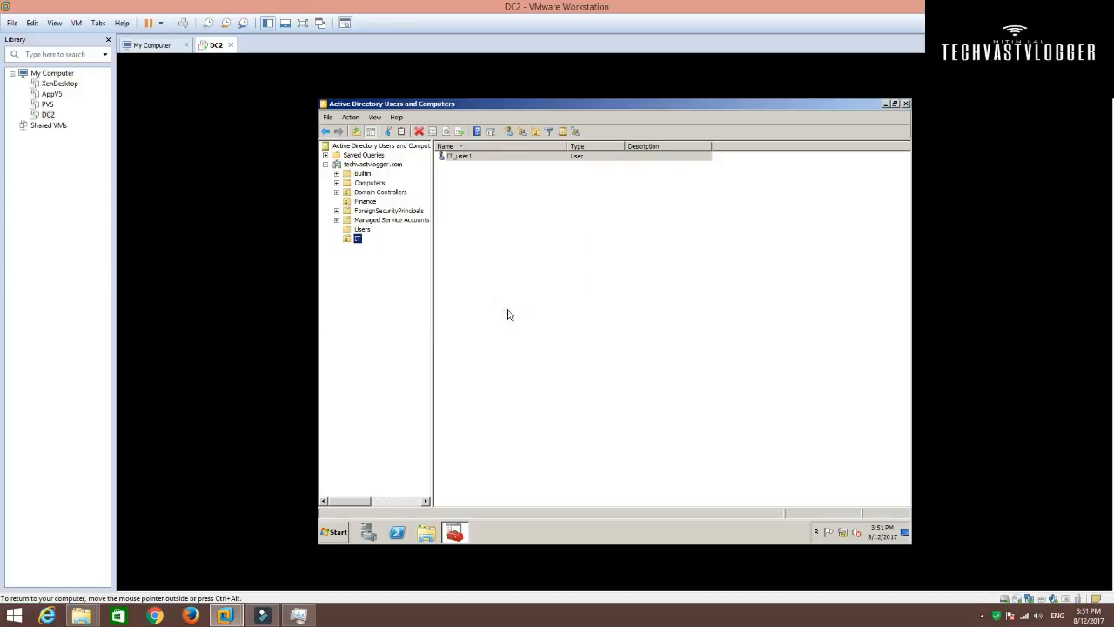
mouse_move(460, 173)
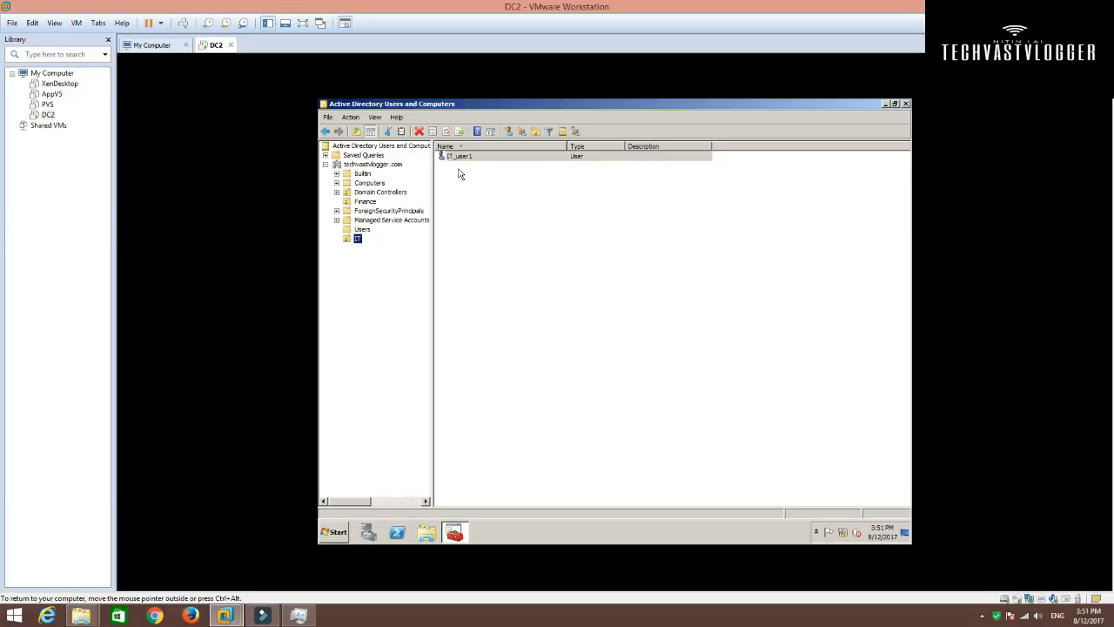
- Create a second user, it_user2, in the IT OU and complete the wizard
right_click(537, 210)
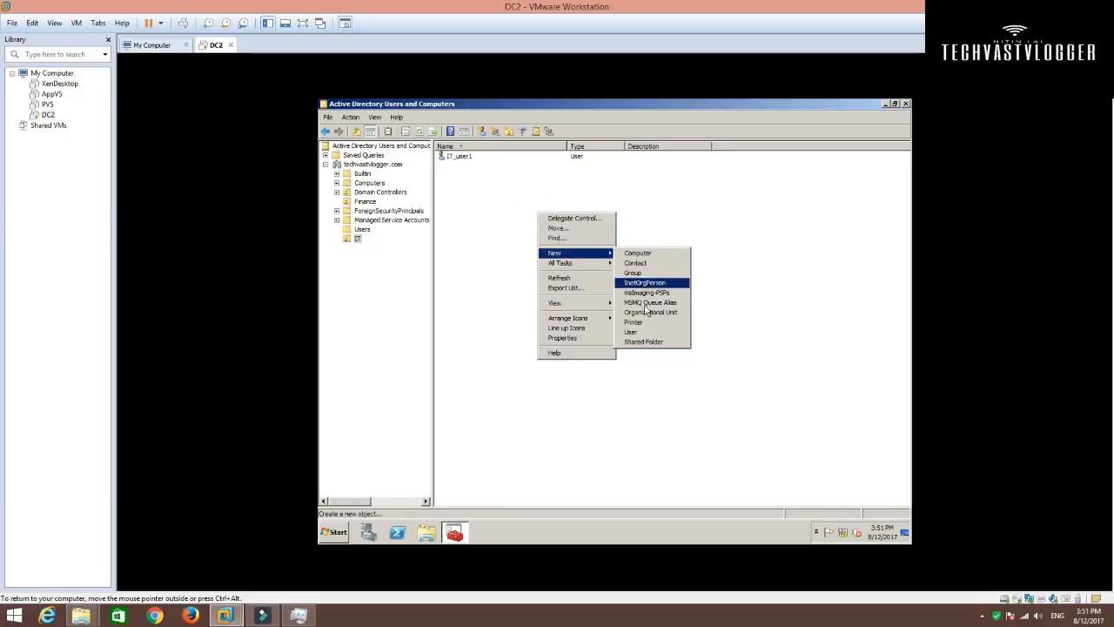
click(631, 331)
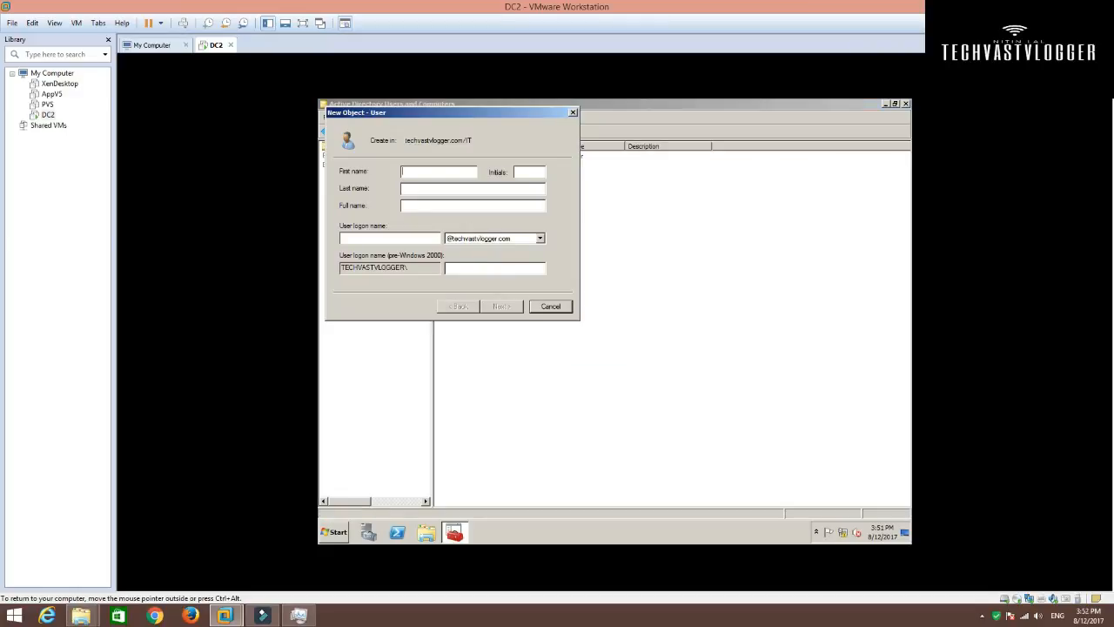
text(t)
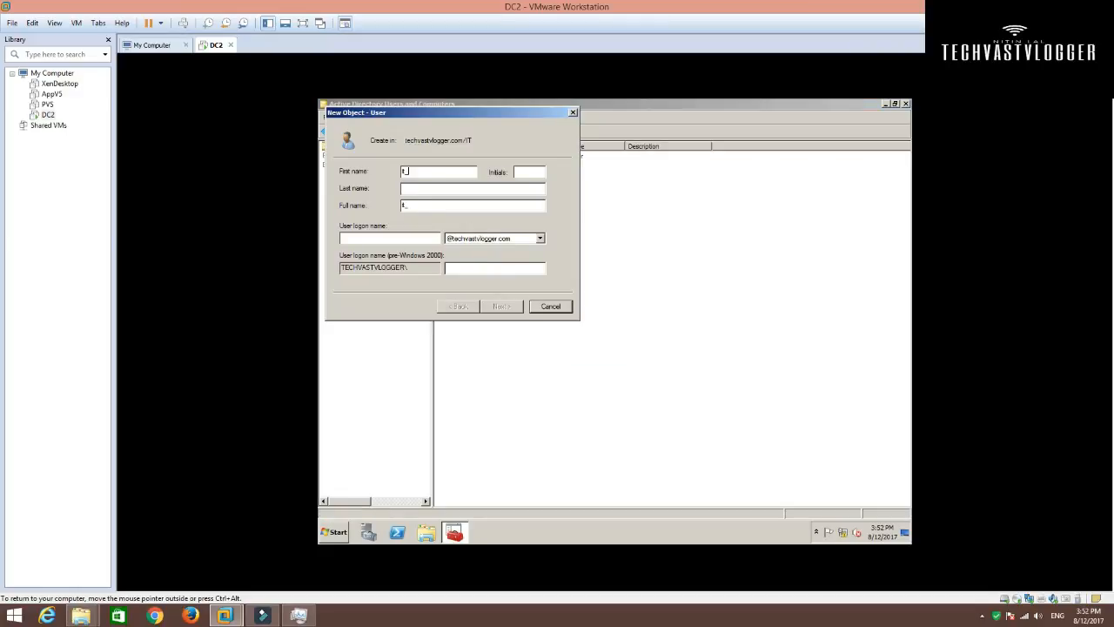
text(_user2)
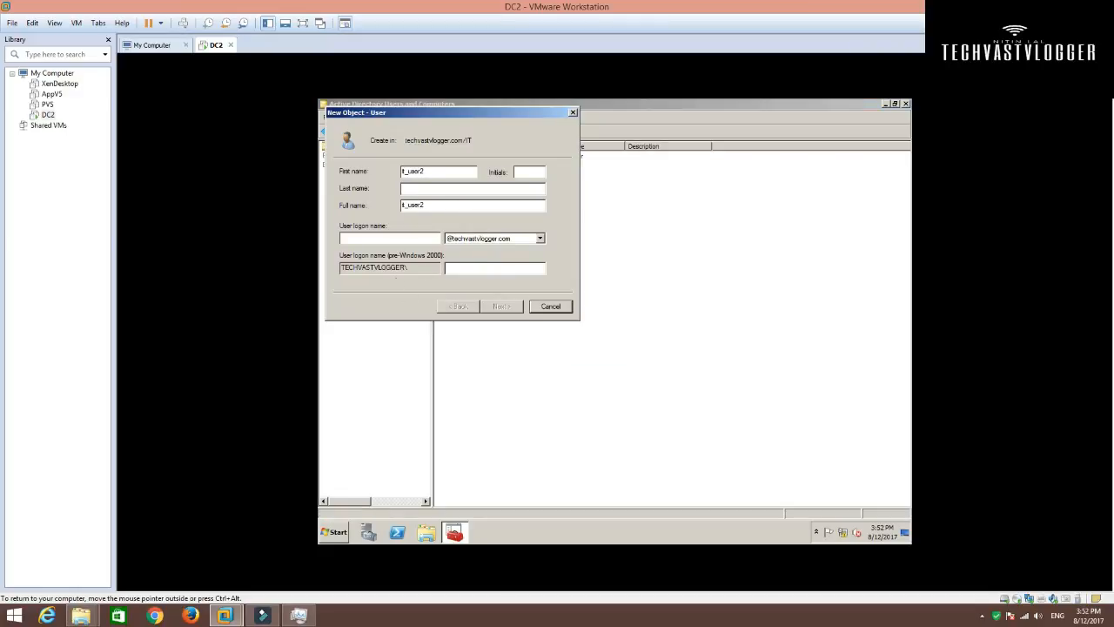
text(t)
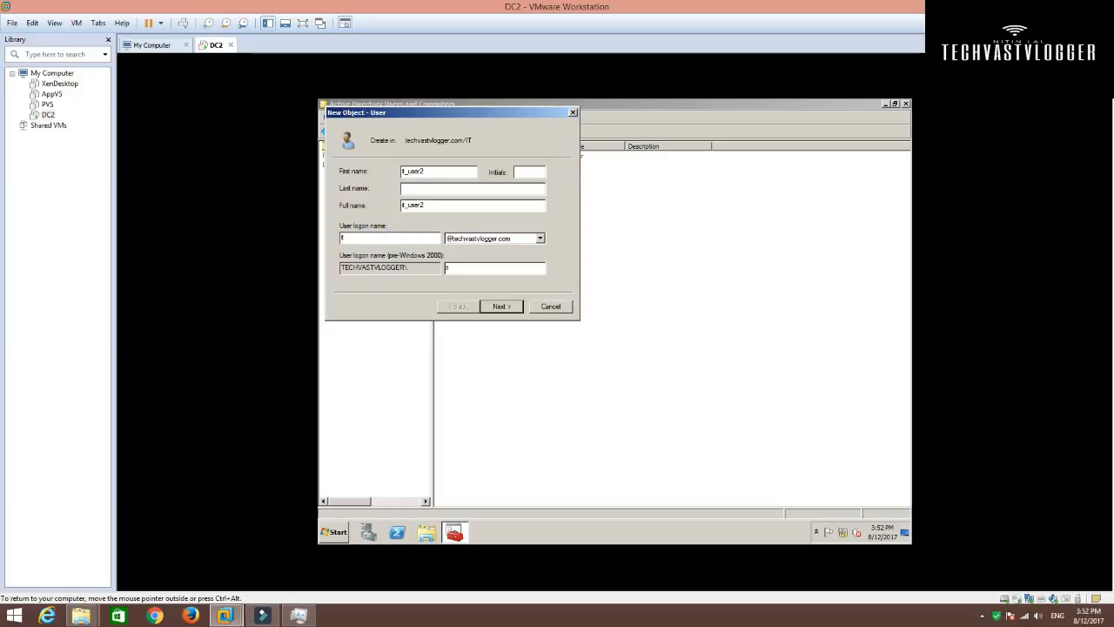
text(_user)
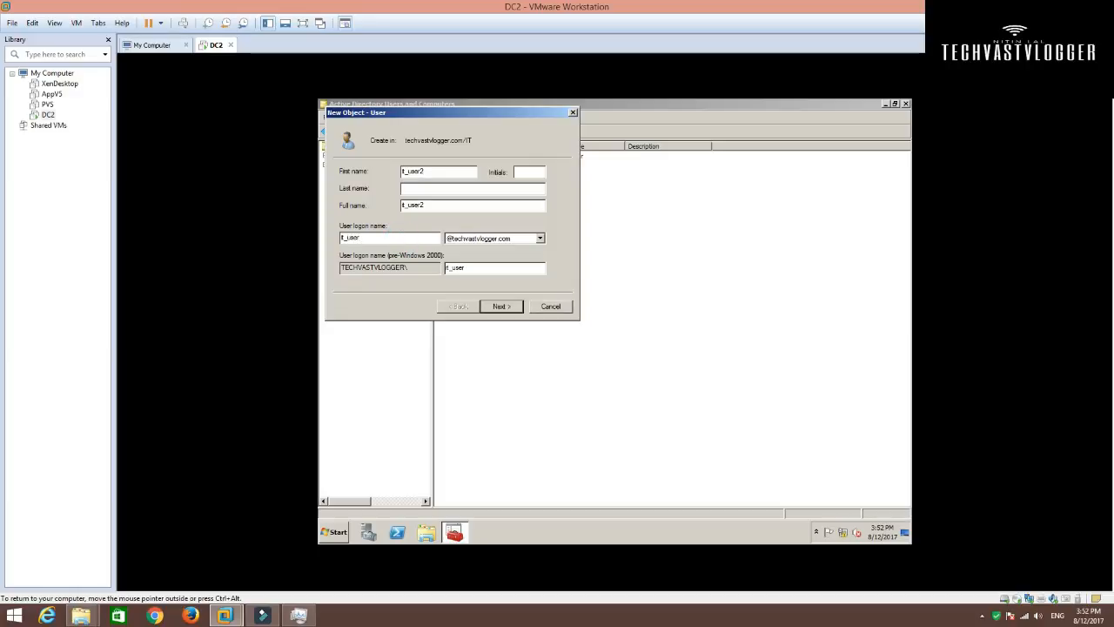
click(500, 306)
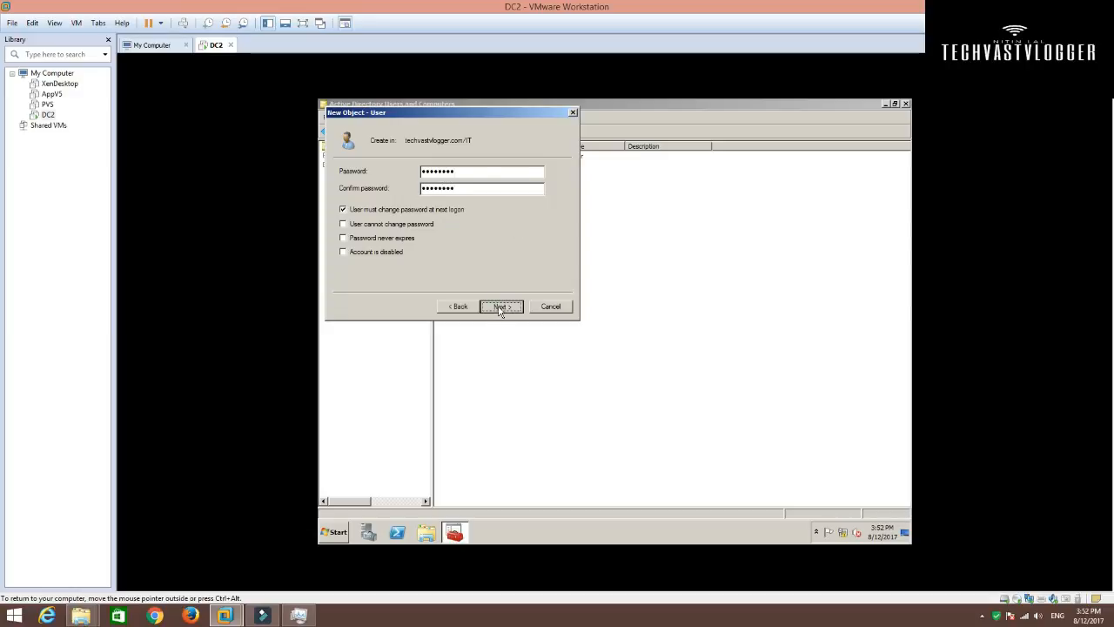
click(501, 306)
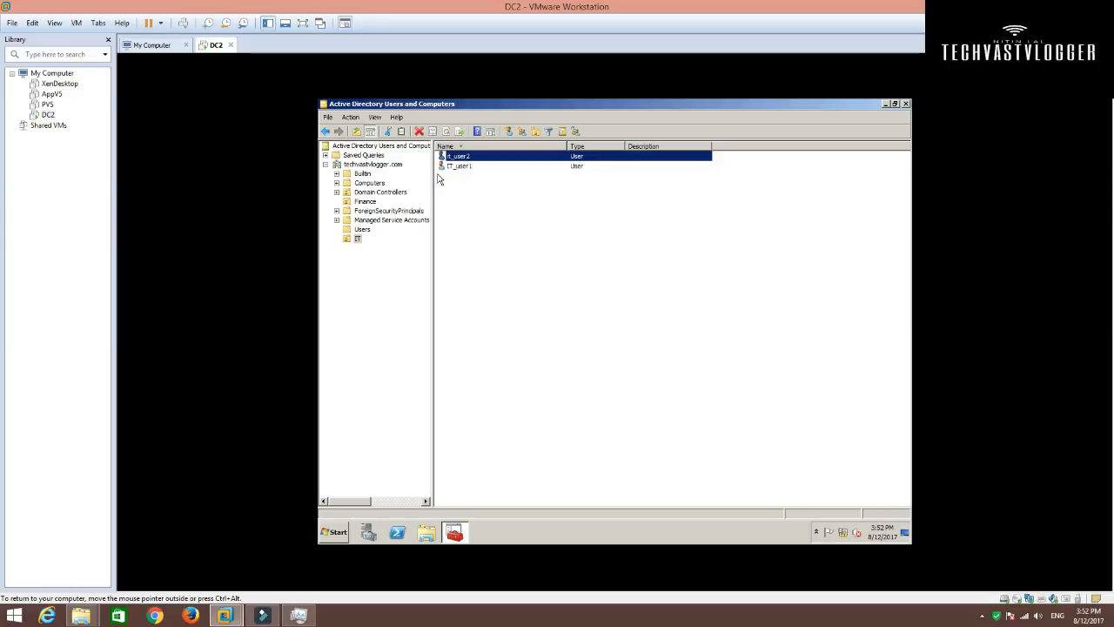
mouse_move(358, 242)
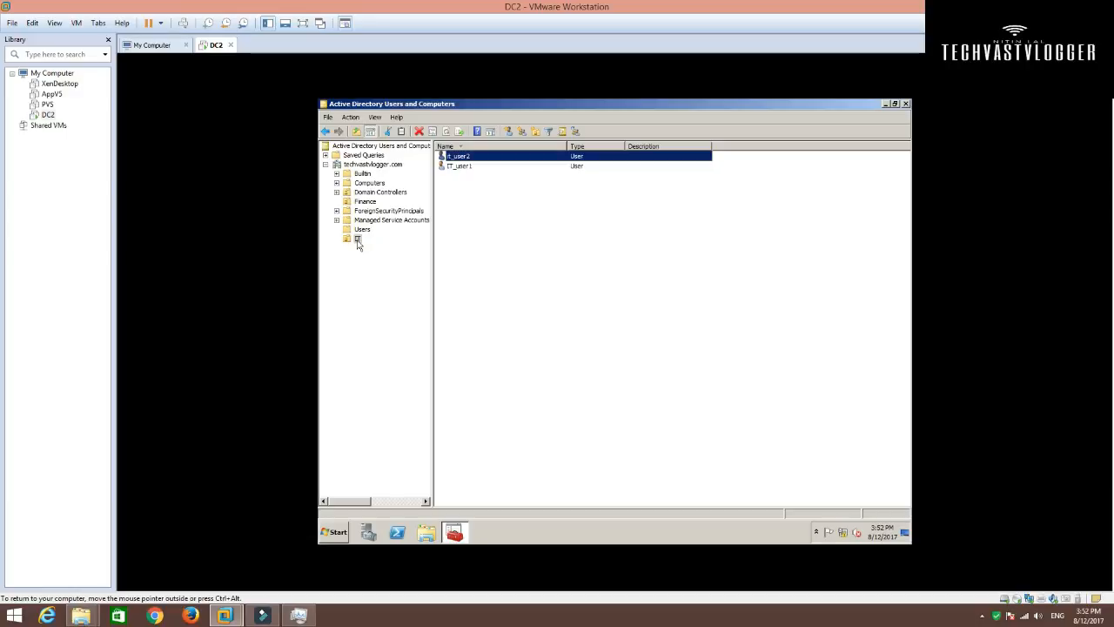
mouse_move(380, 259)
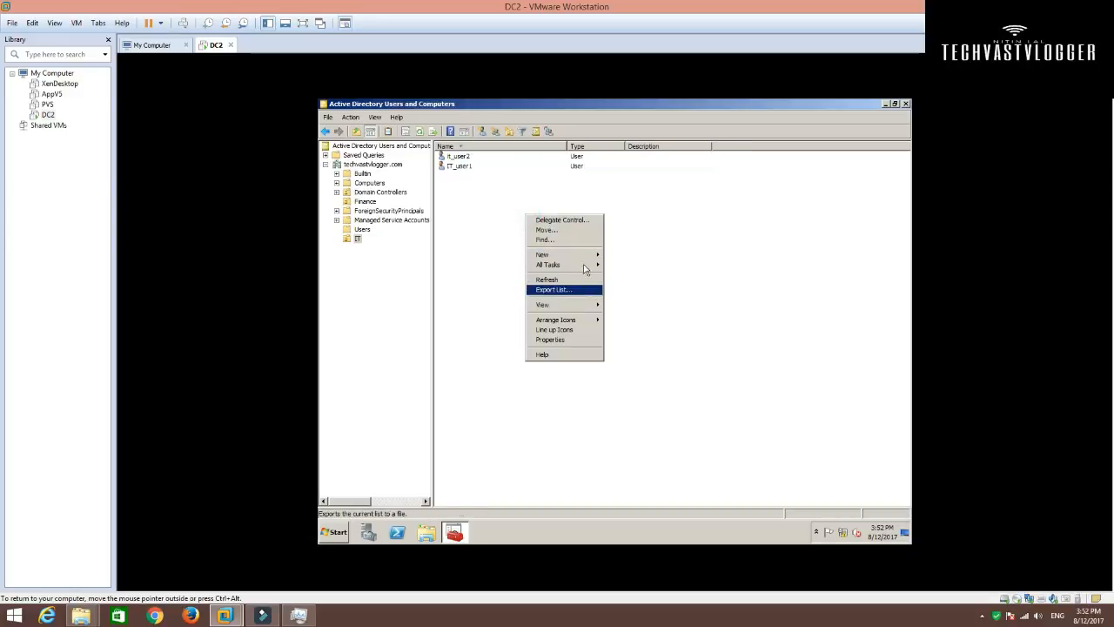
mouse_move(541, 254)
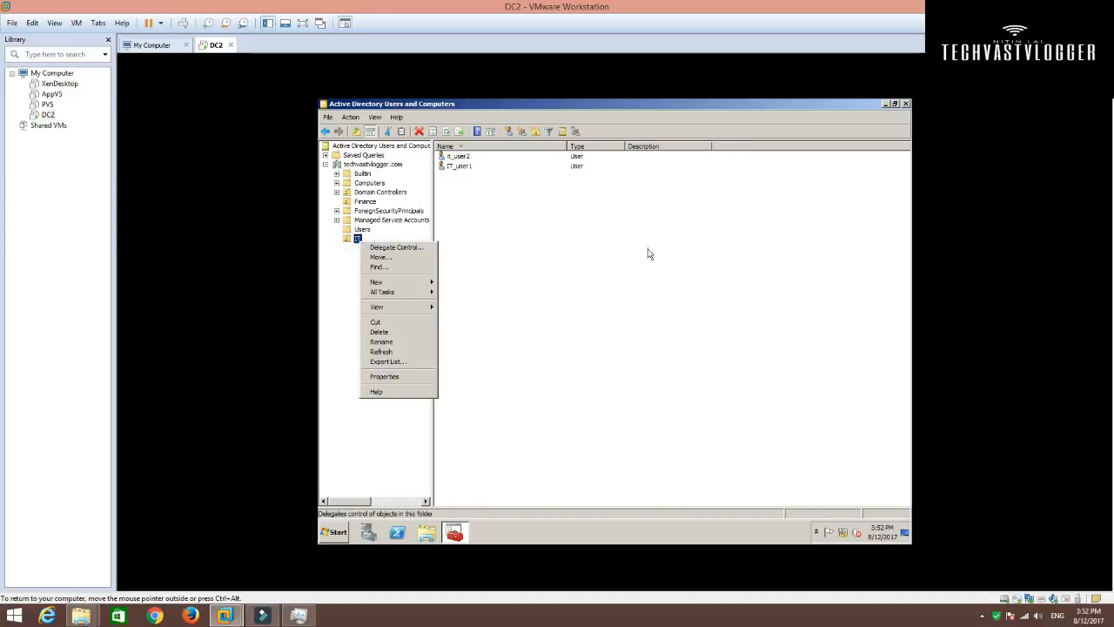
- Create the group 'itusers_group' in the IT OU as Global Security
right_click(650, 254)
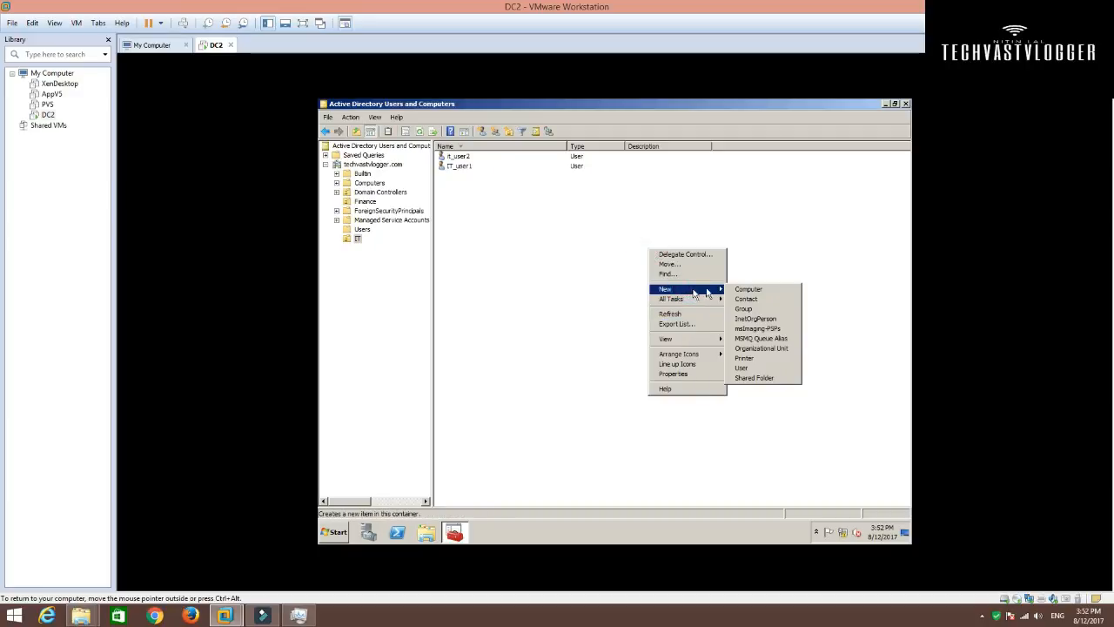
click(742, 308)
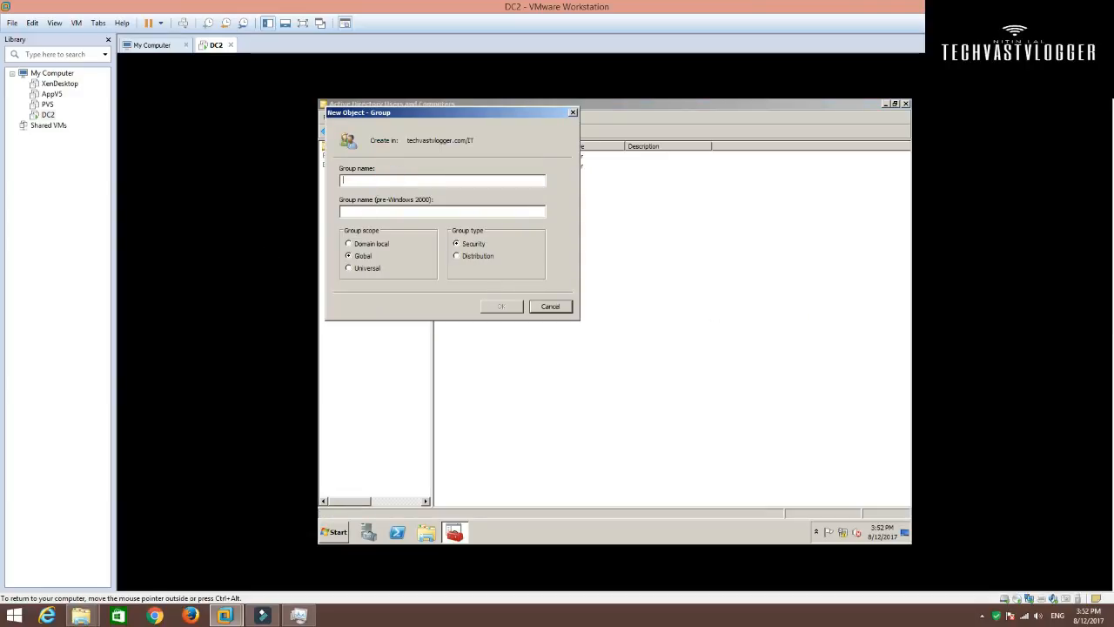
text(itusers)
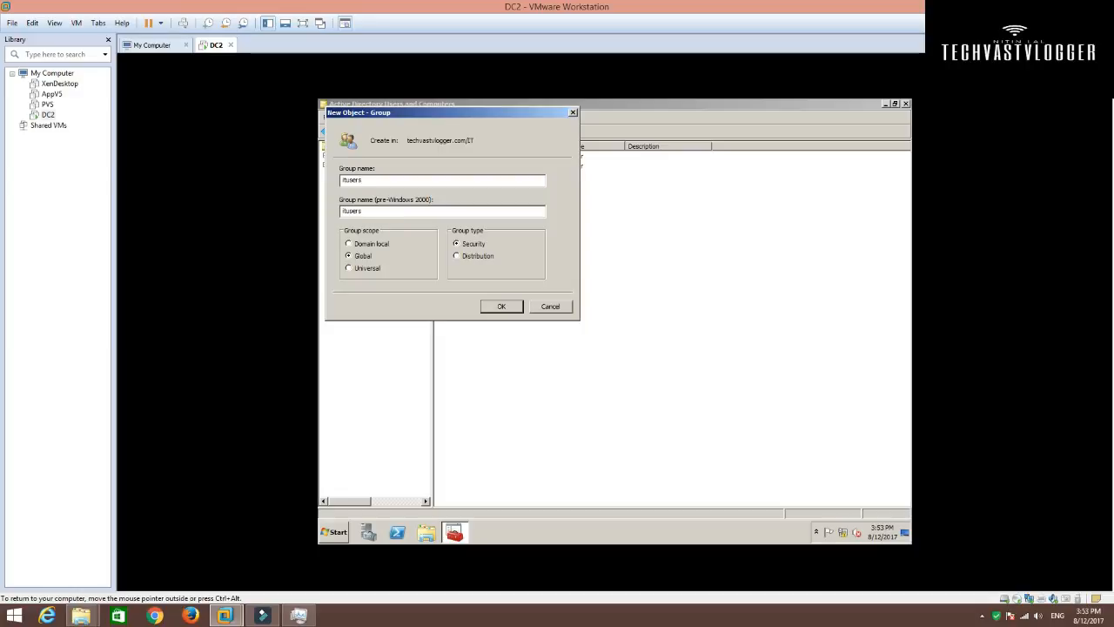
text(_group)
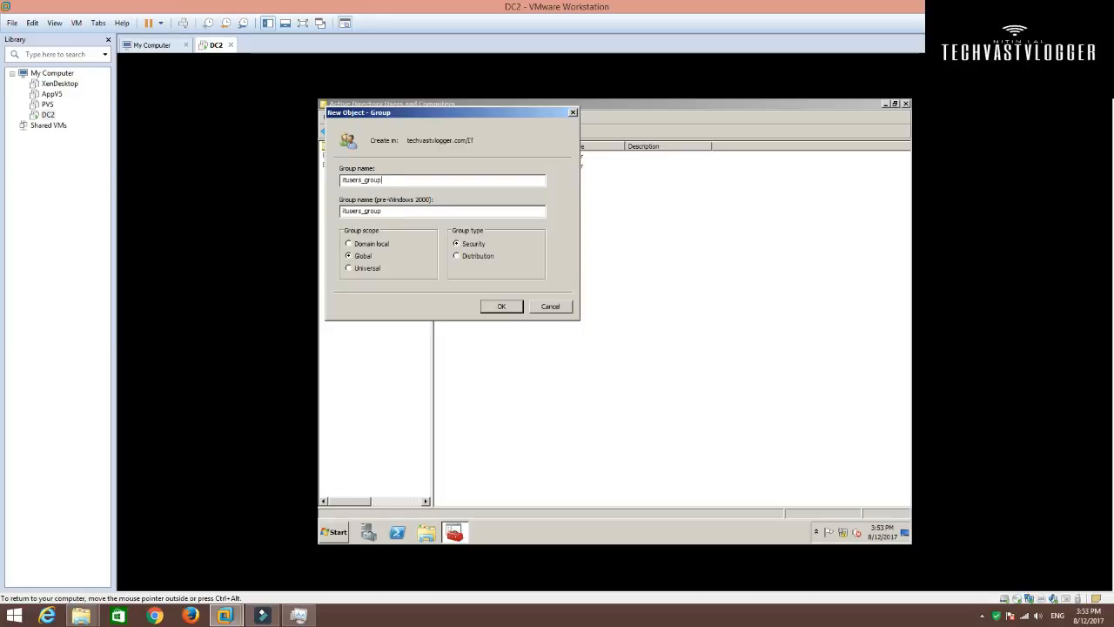
click(501, 306)
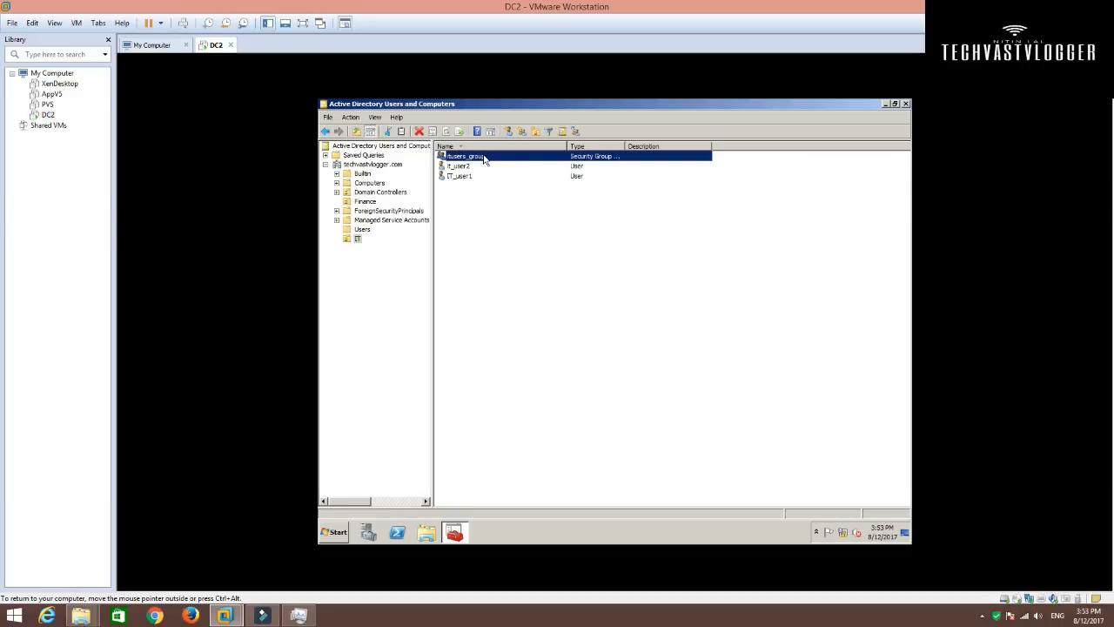
- Add IT_user1 and it_user2 as members of itusers_group, then reopen its properties to verify
double_click(466, 156)
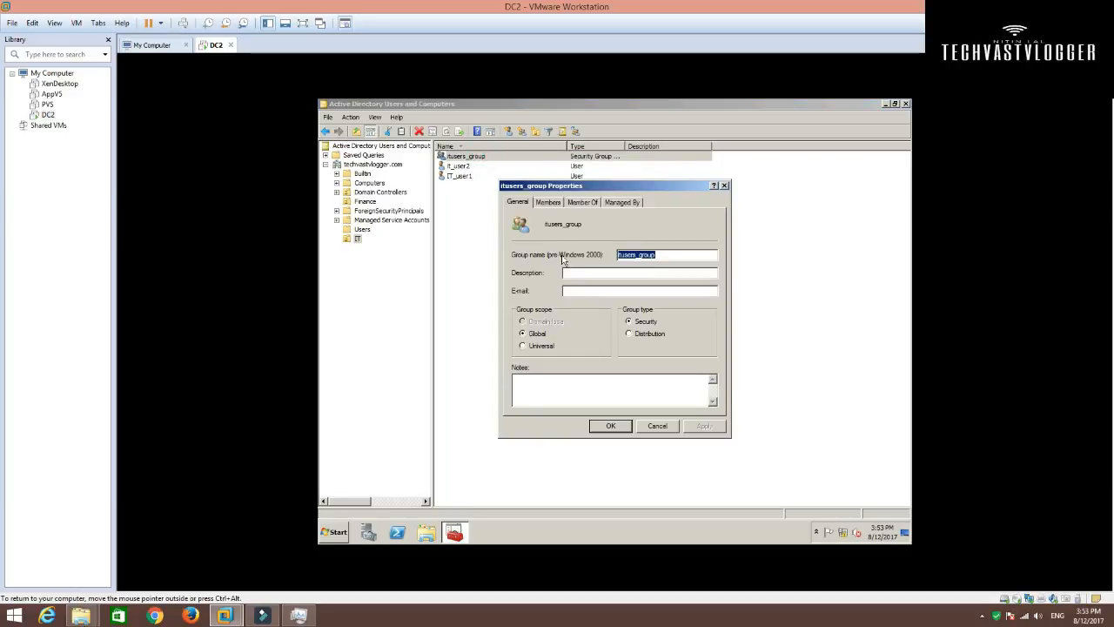
click(548, 202)
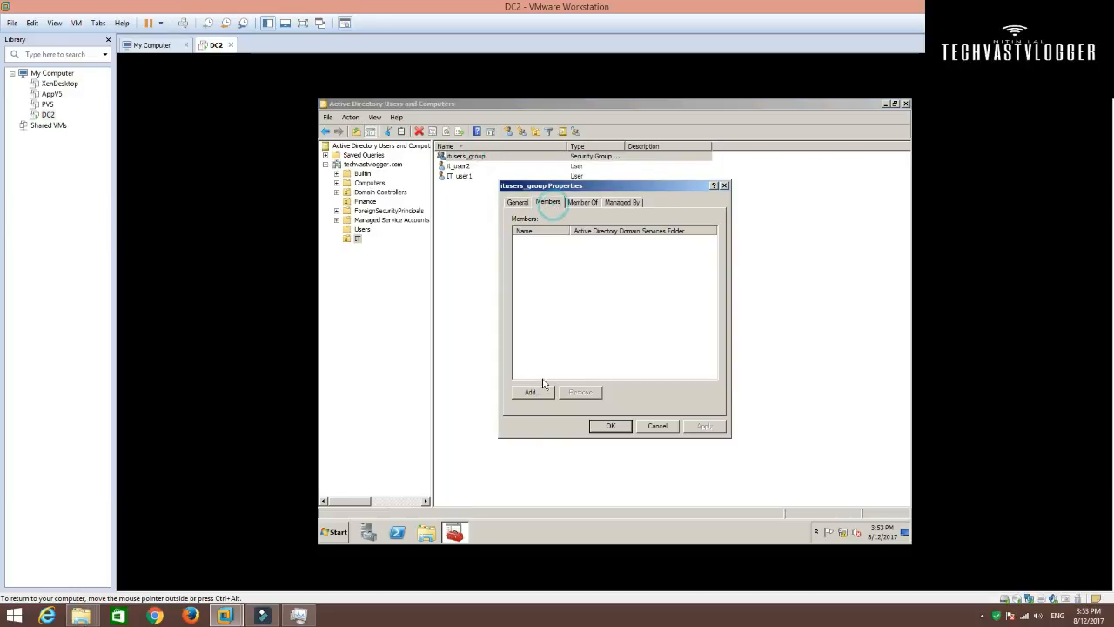
click(529, 392)
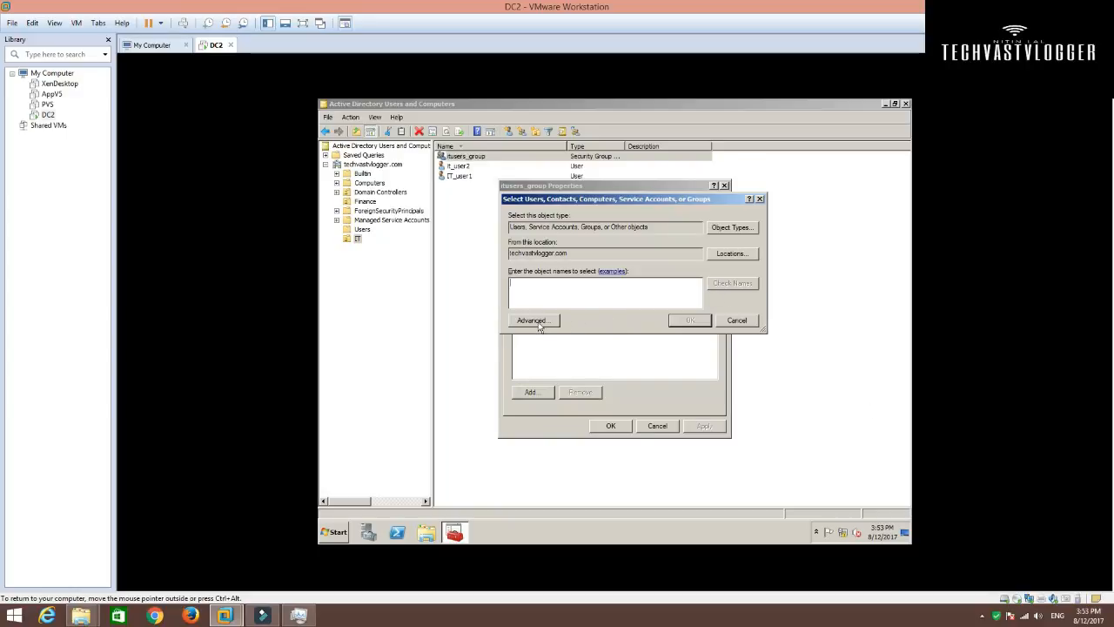
click(532, 320)
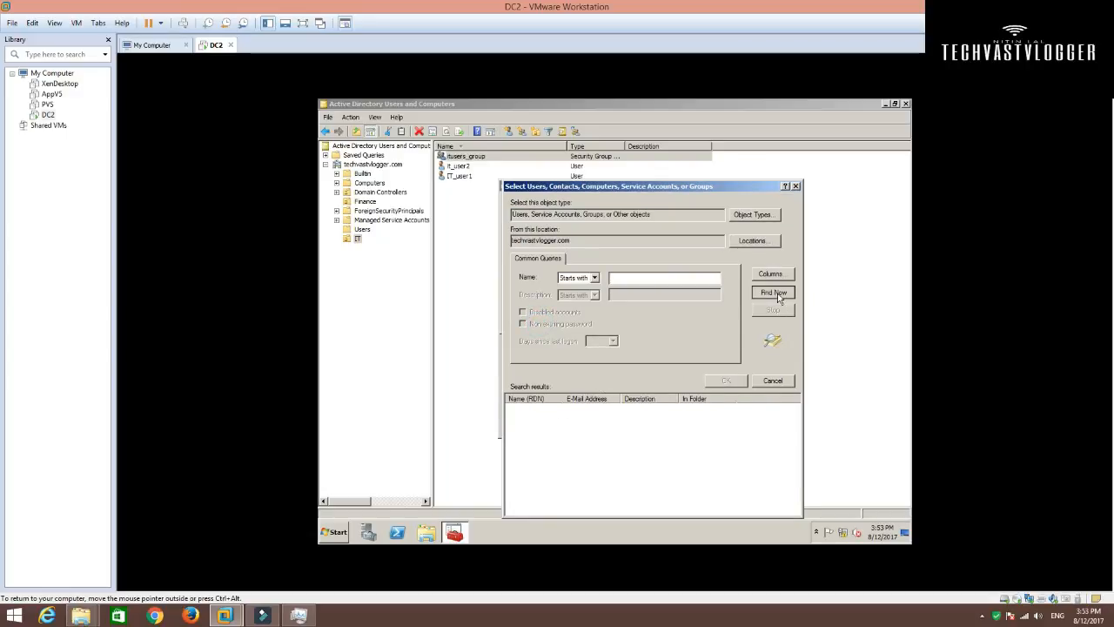
click(773, 292)
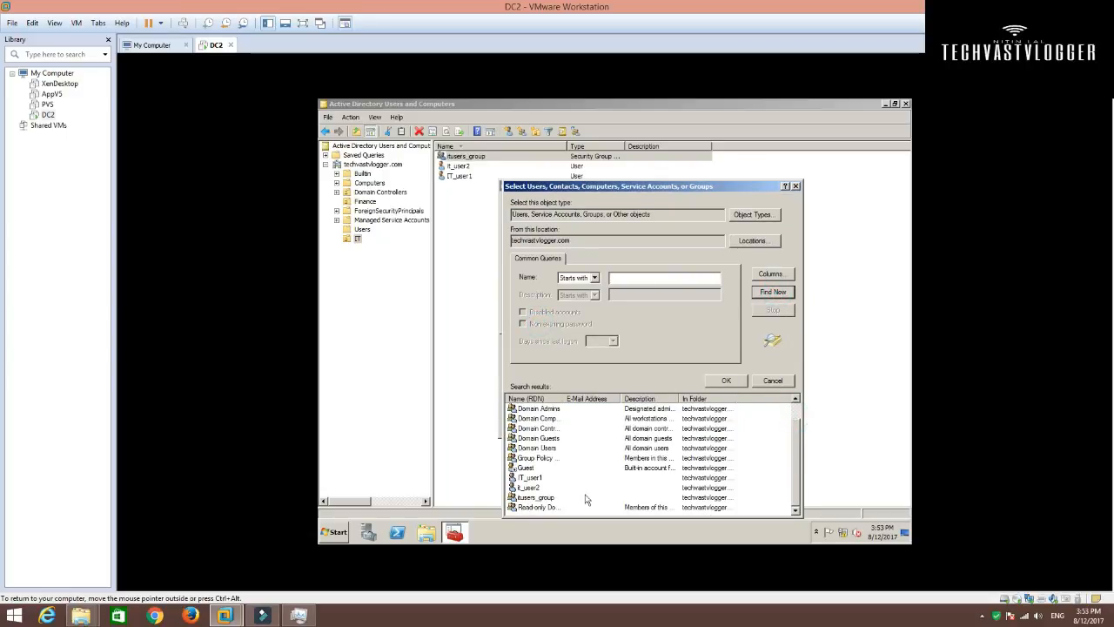
click(531, 477)
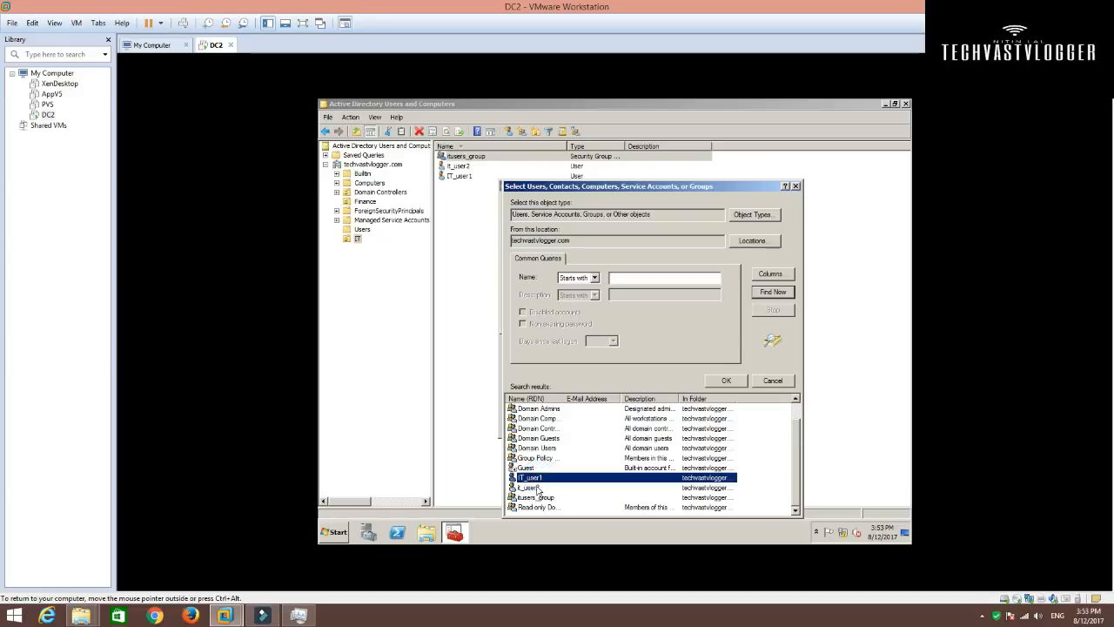
click(534, 487)
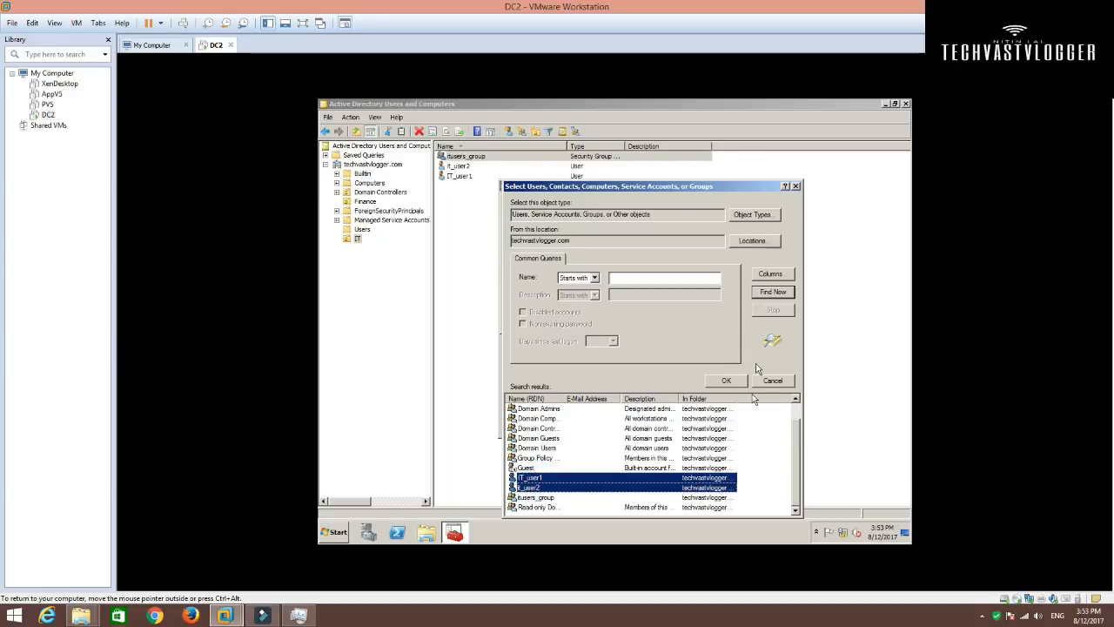
click(726, 380)
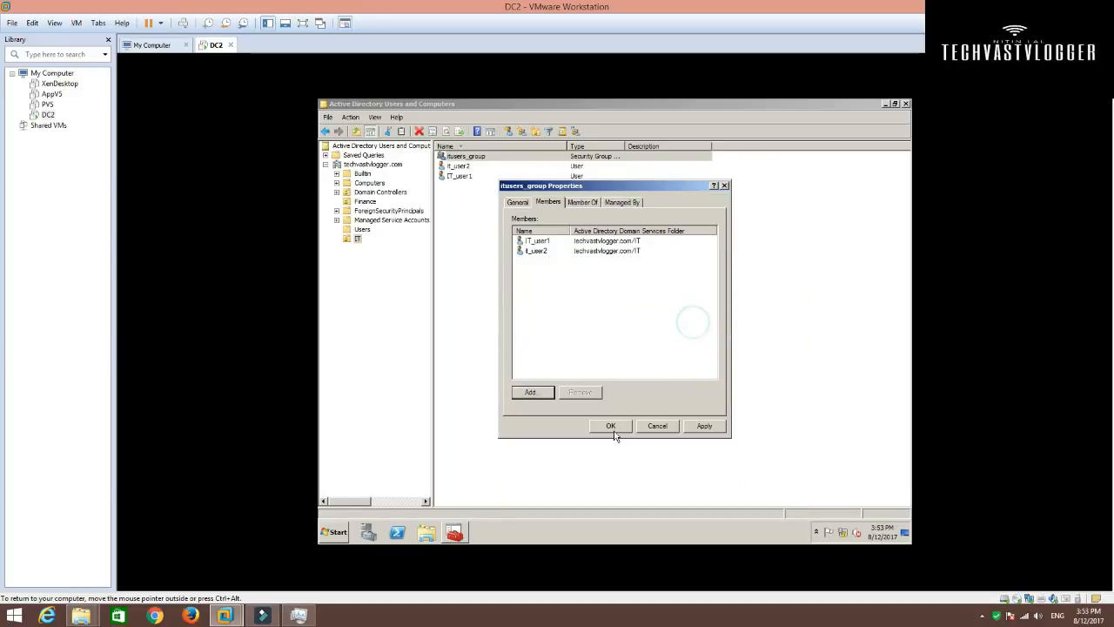
click(610, 426)
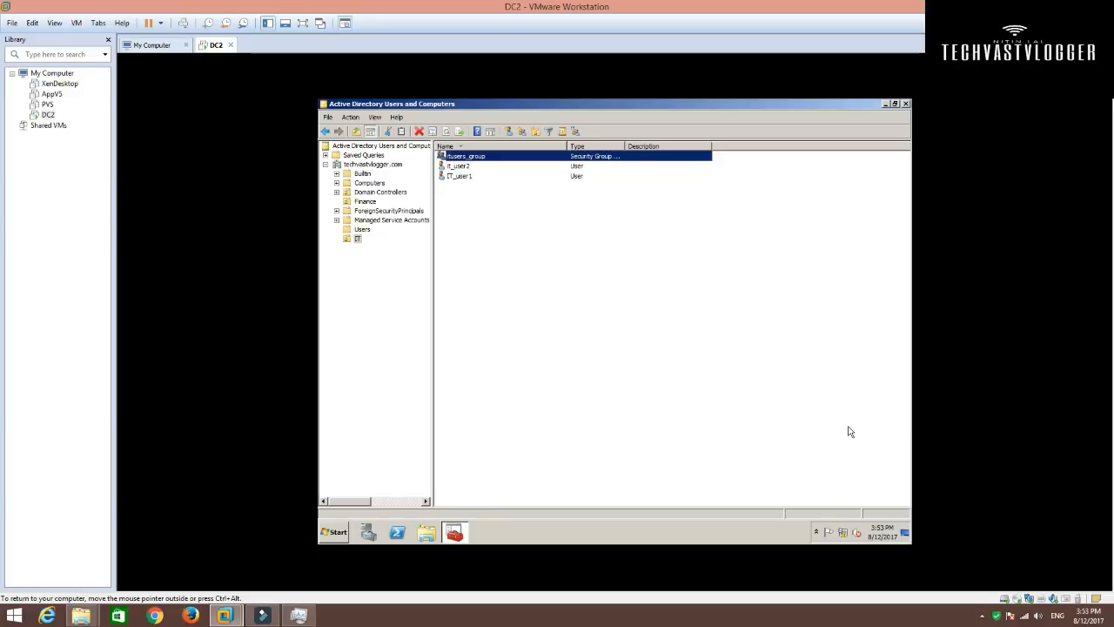
double_click(466, 156)
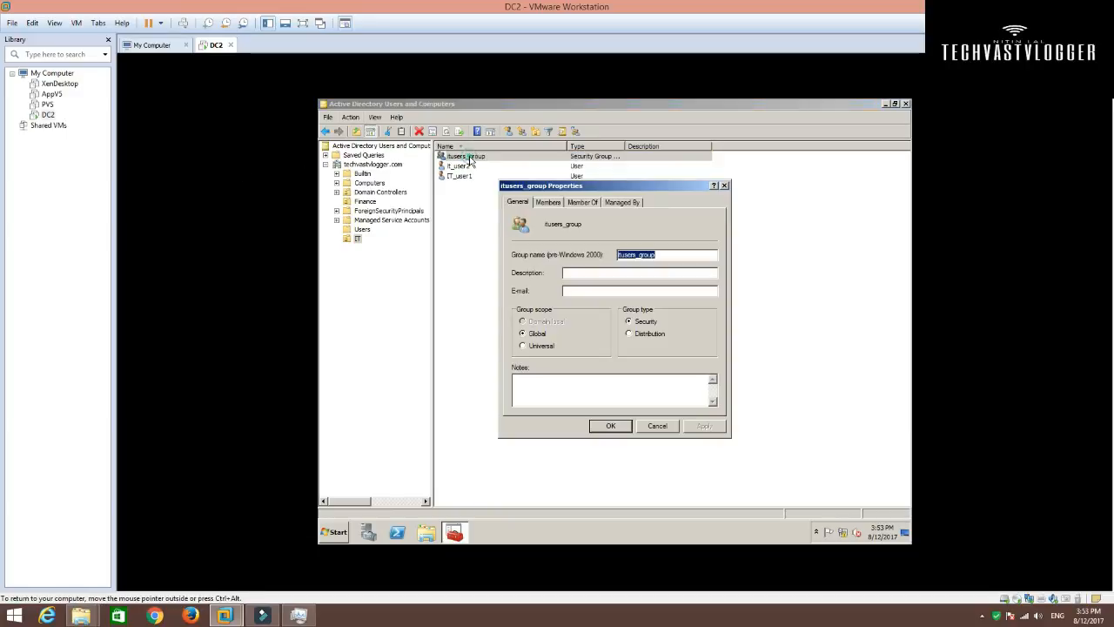